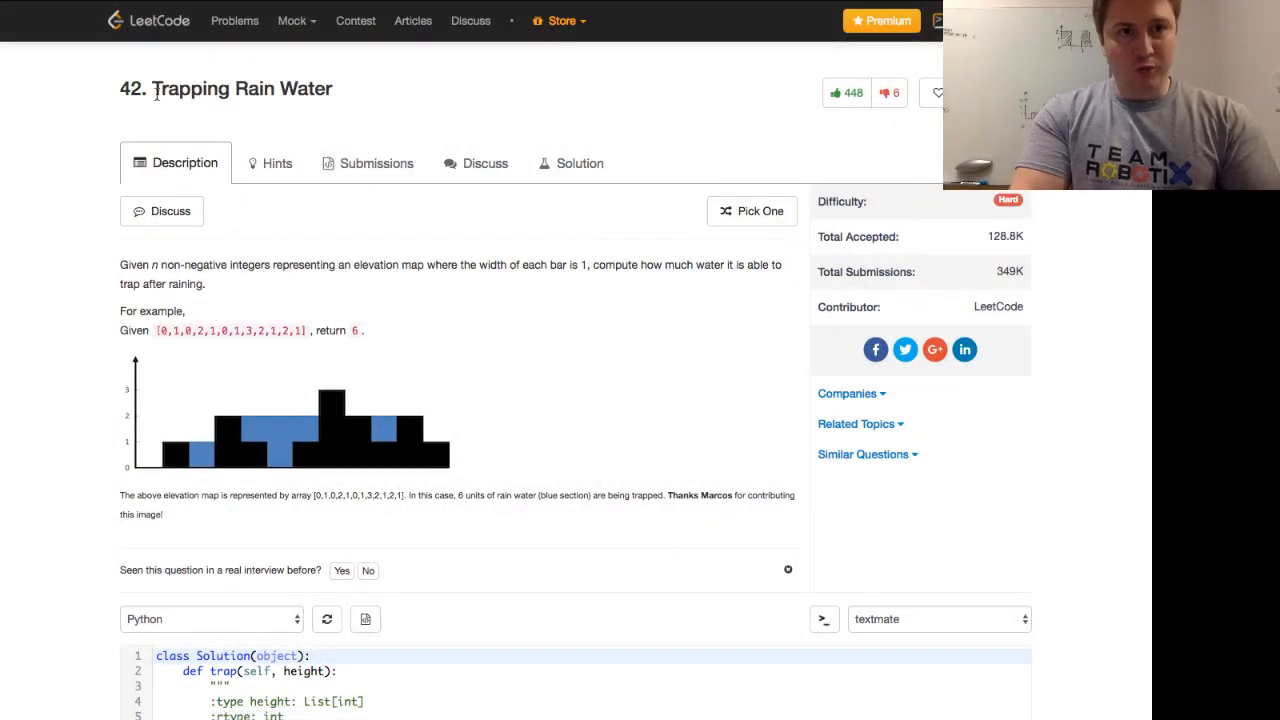
# Step: Bring up the LeetCode Trapping Rain Water page with the Python trap(height) starter code
pyautogui.doubleClick(240, 88)
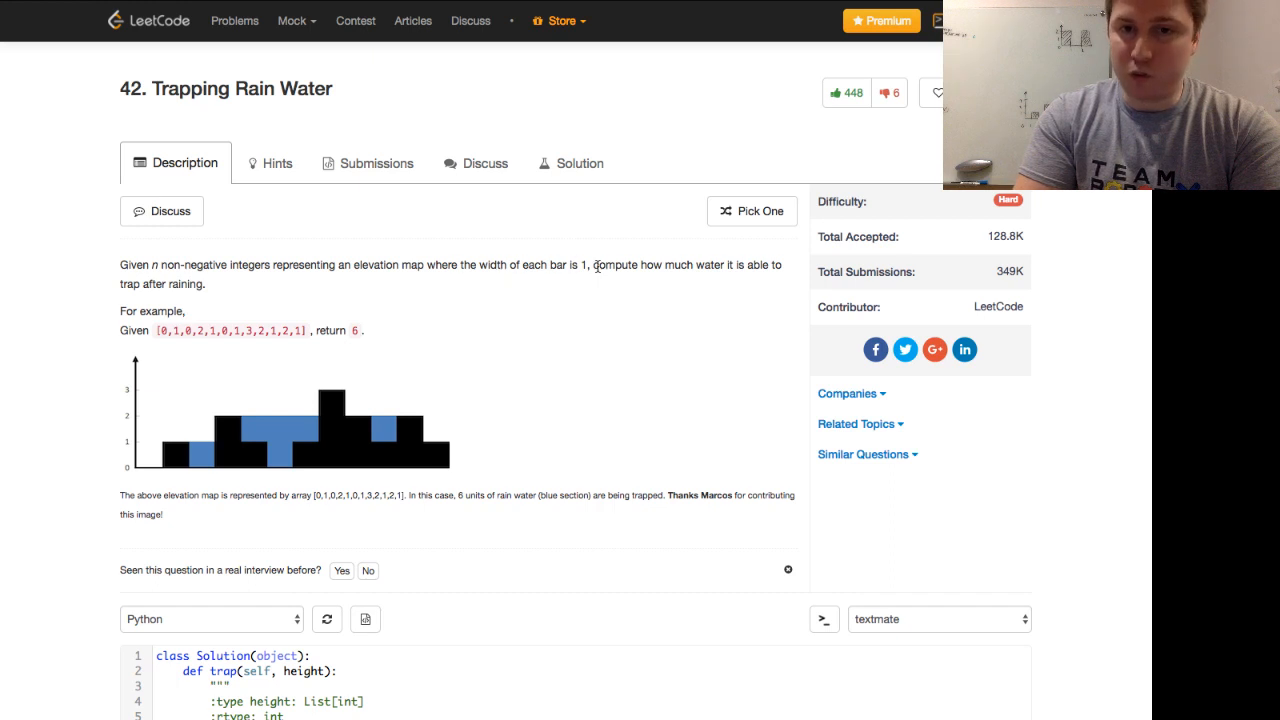
pyautogui.moveTo(596, 264); pyautogui.dragTo(208, 284)
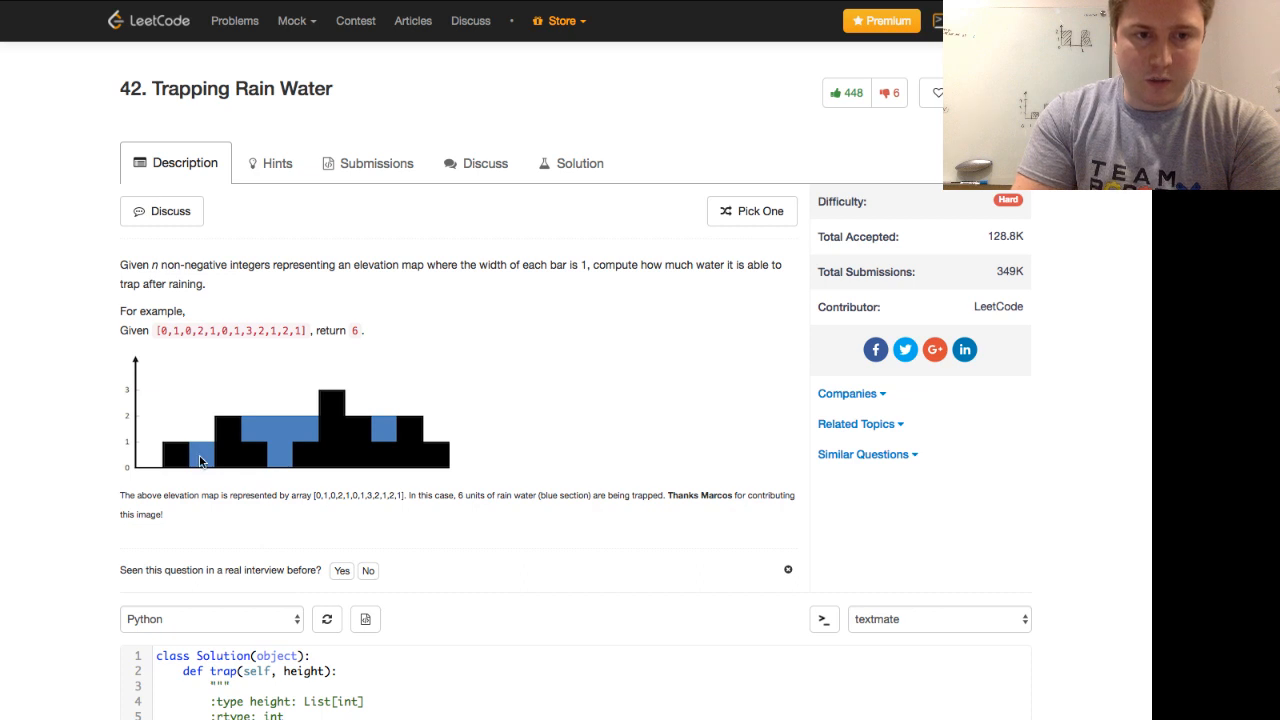
pyautogui.moveTo(308, 442)
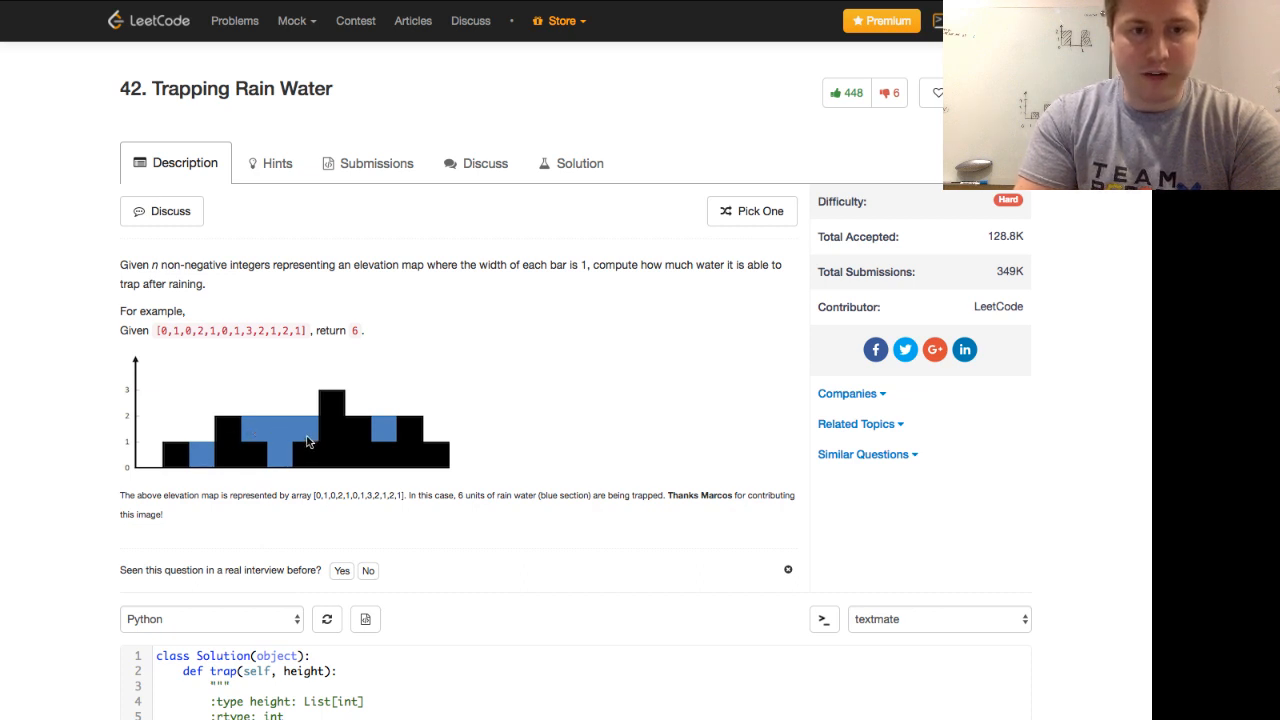
pyautogui.moveTo(380, 428)
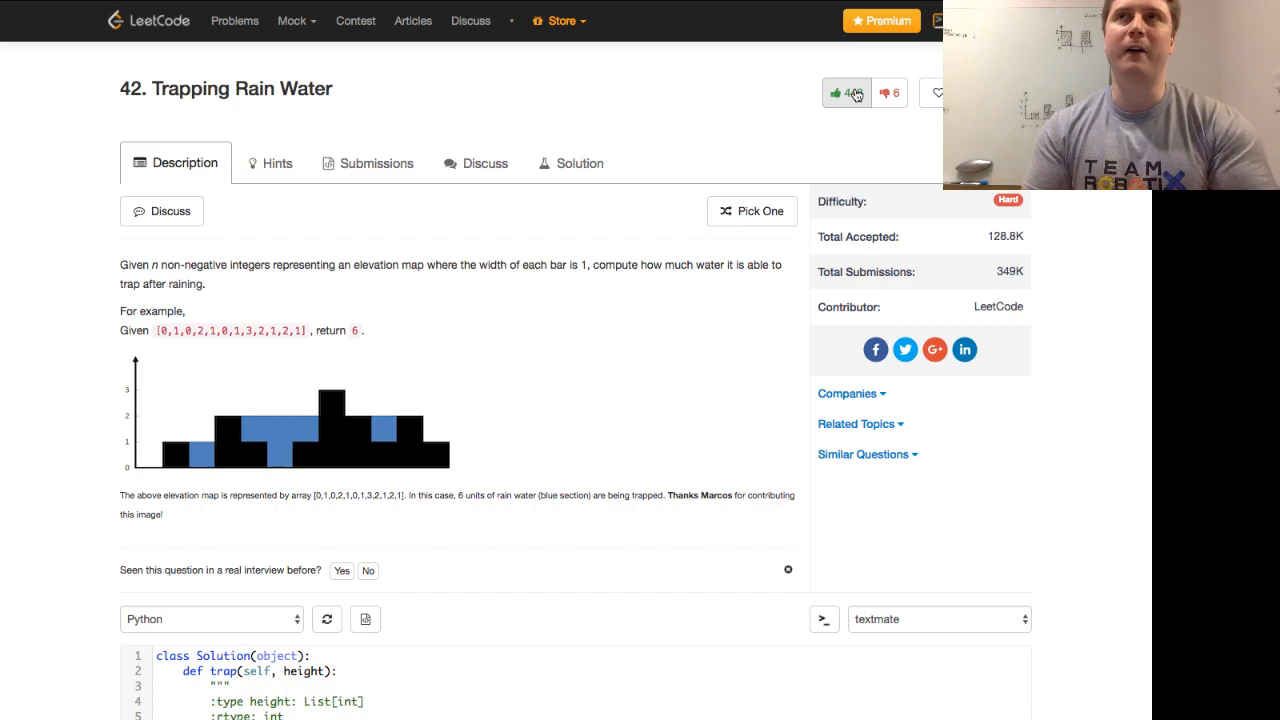
pyautogui.moveTo(604, 210)
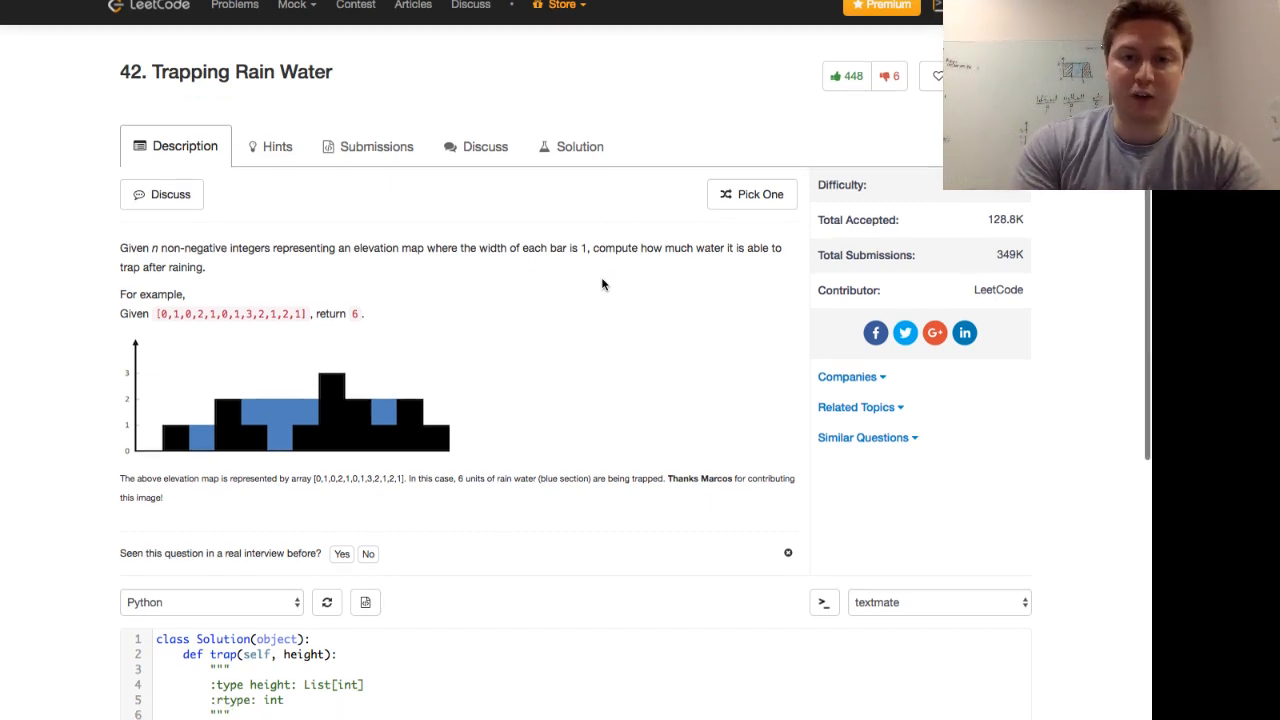
# Step: Initialise the pointers: left, right = 0, len(height) - 1
pyautogui.scroll(-3)
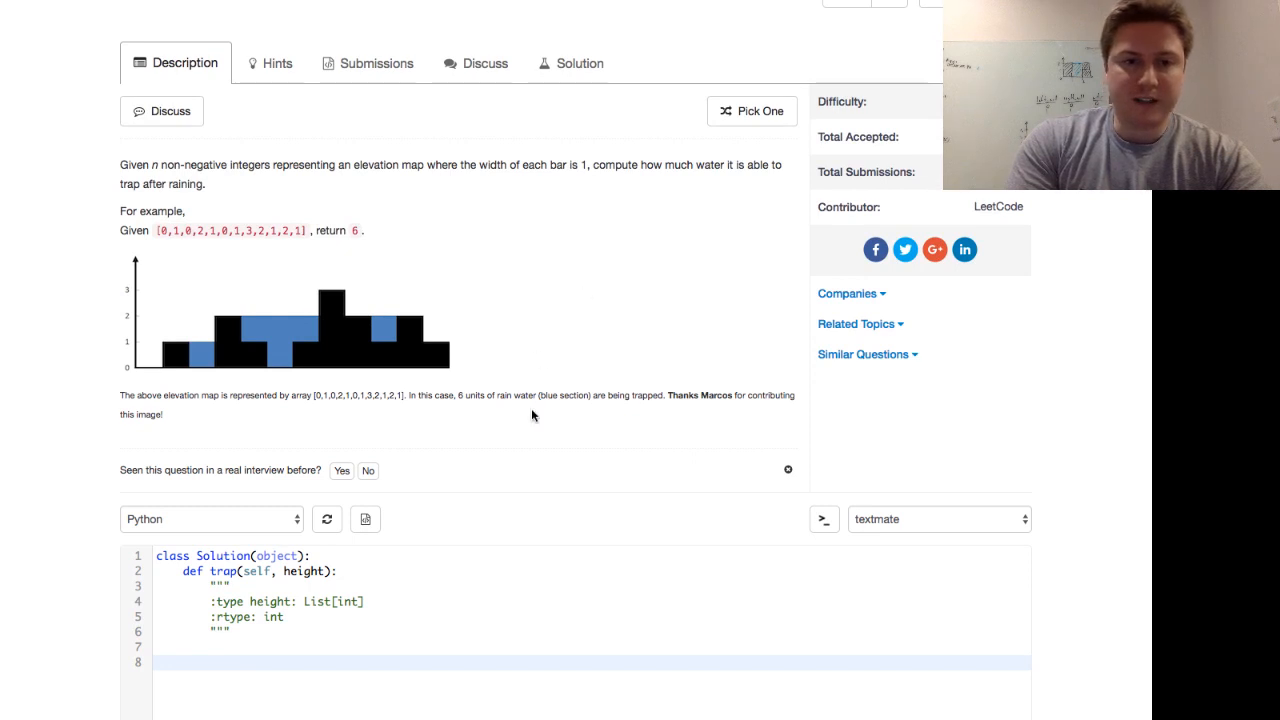
pyautogui.moveTo(436, 348)
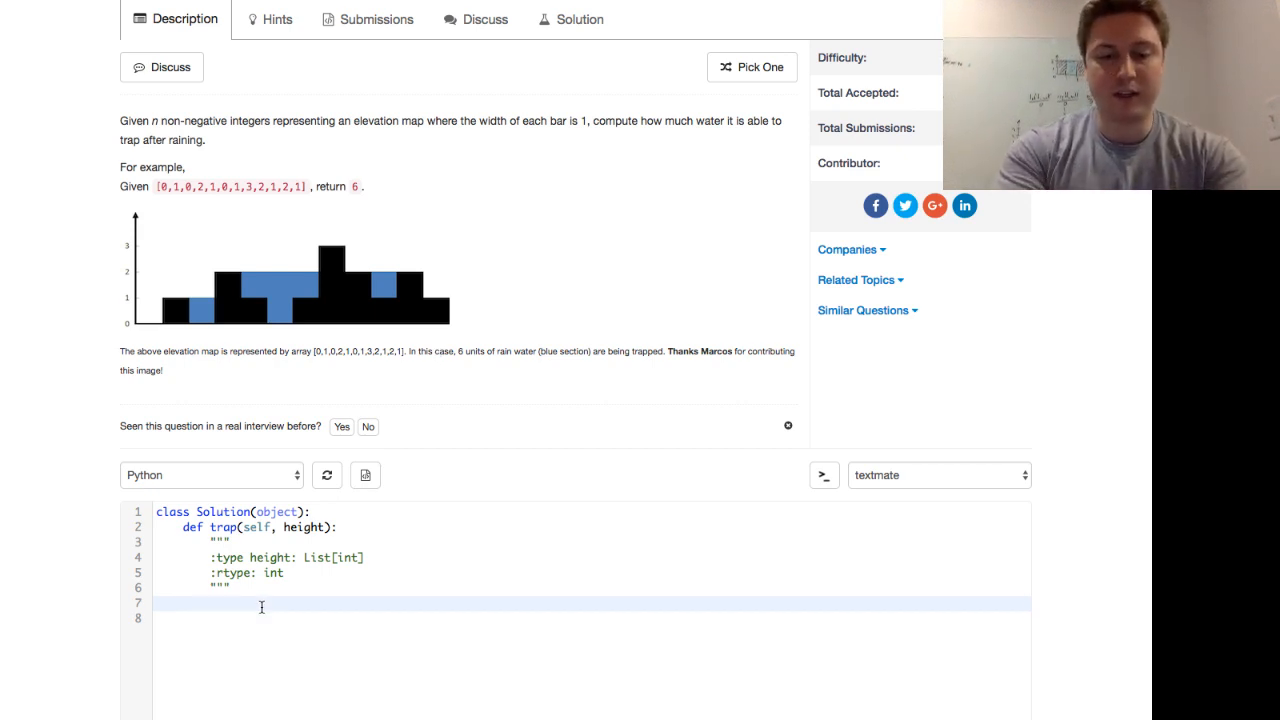
pyautogui.write('left, right')
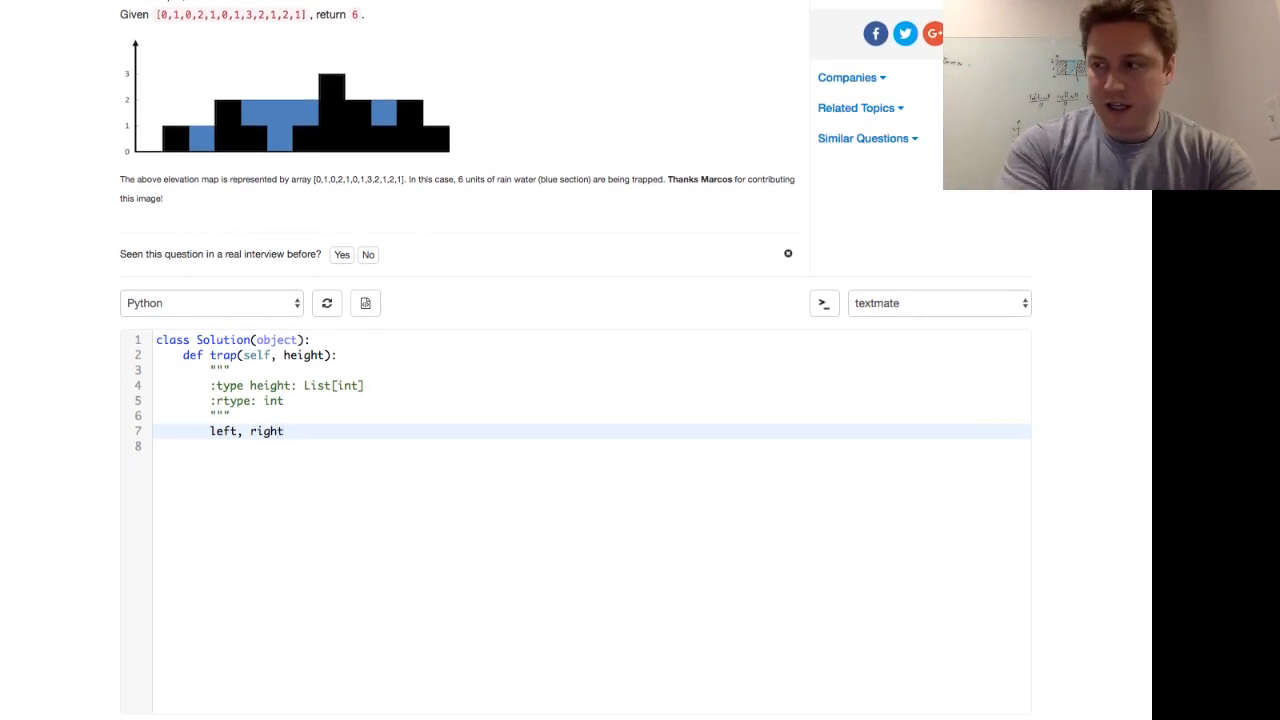
pyautogui.write('= 0')
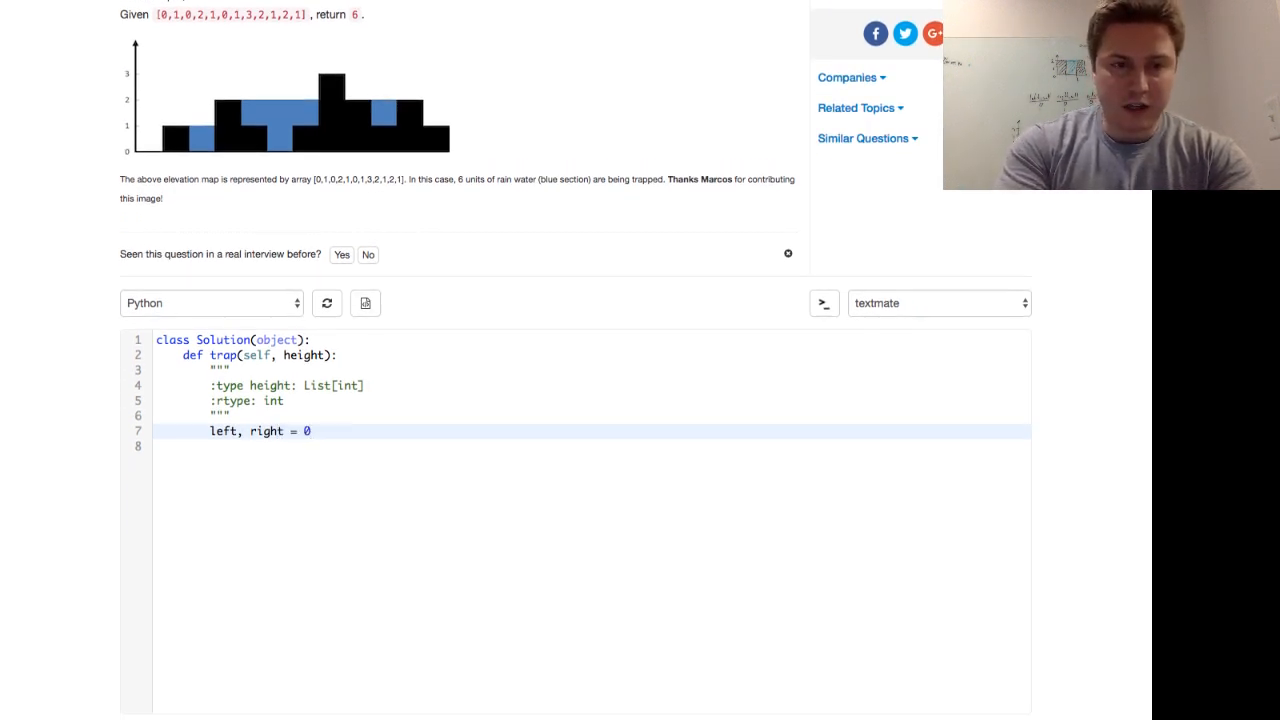
pyautogui.write(',')
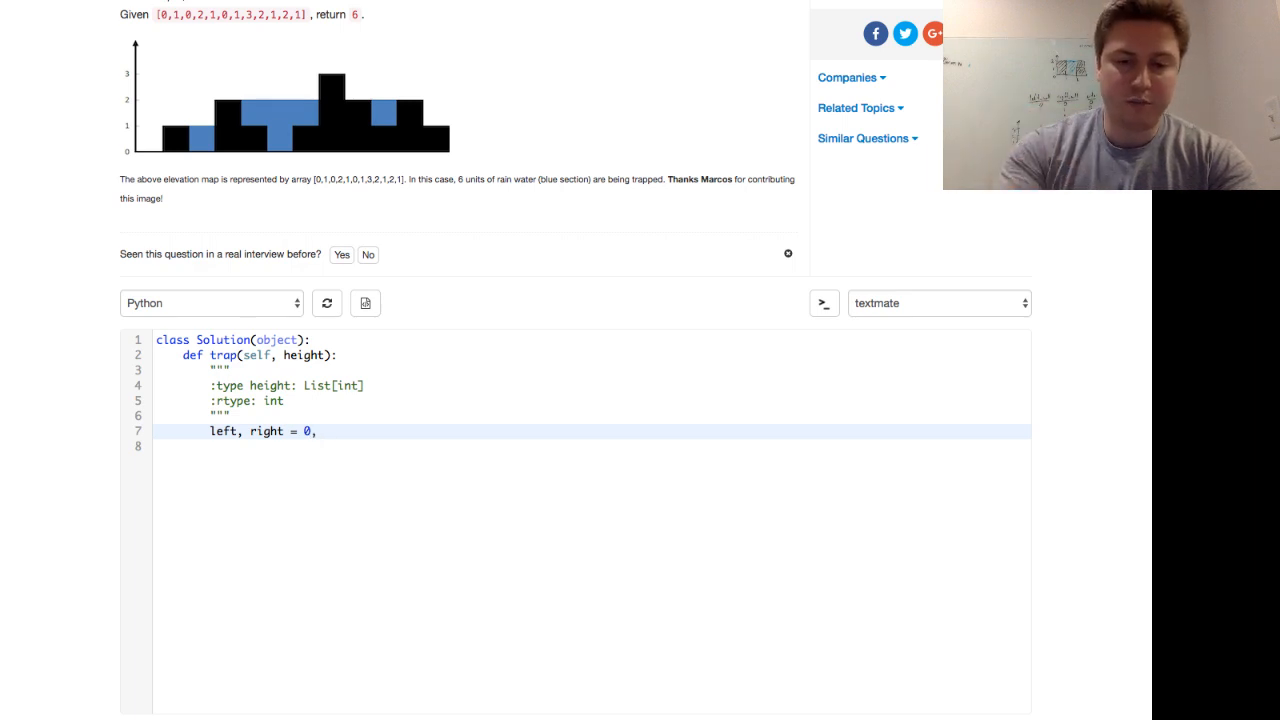
pyautogui.write('len(height) - 1')
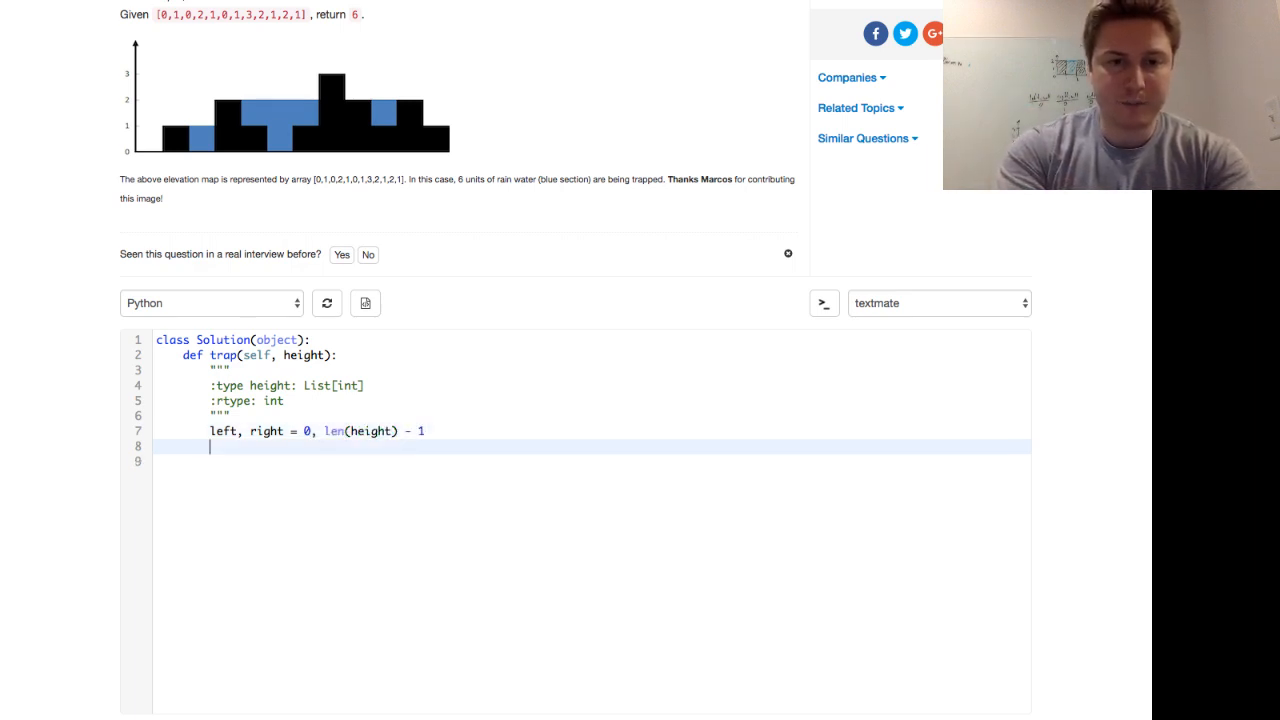
# Step: Initialise left_wall, right_wall = 0, 0 and water = 0
pyautogui.write('left_wa')
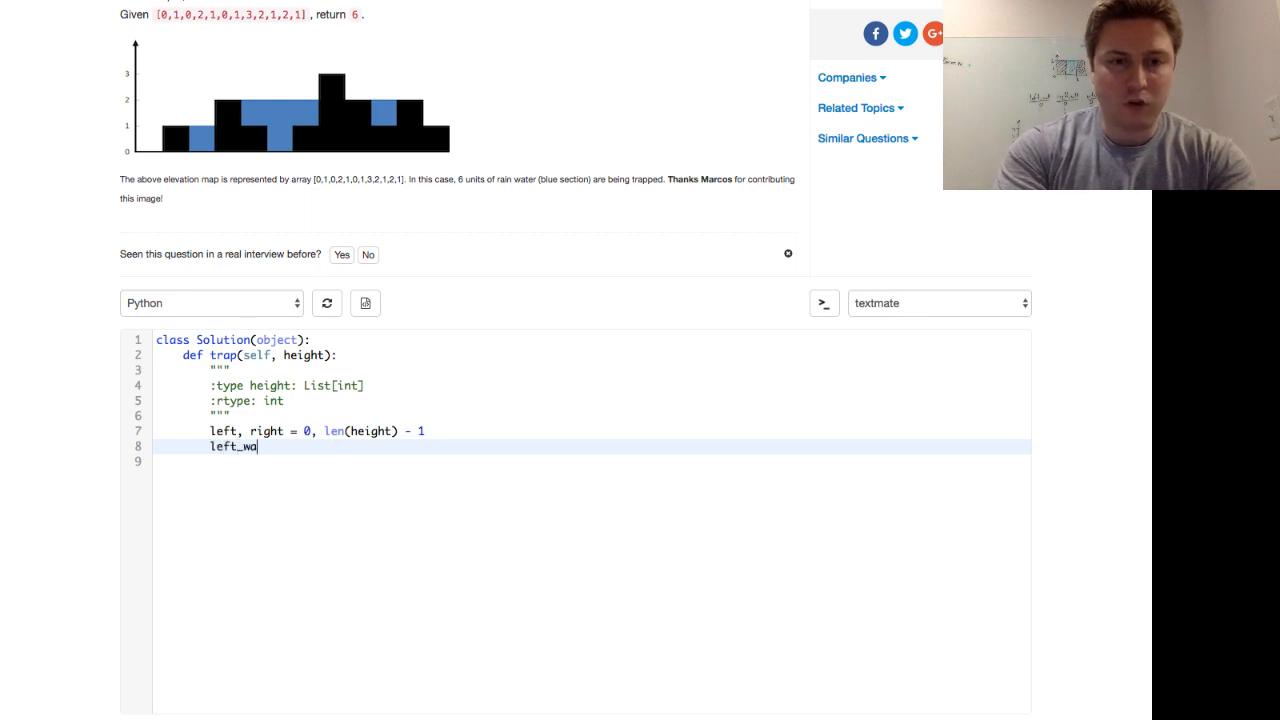
pyautogui.write('ll, right_wall')
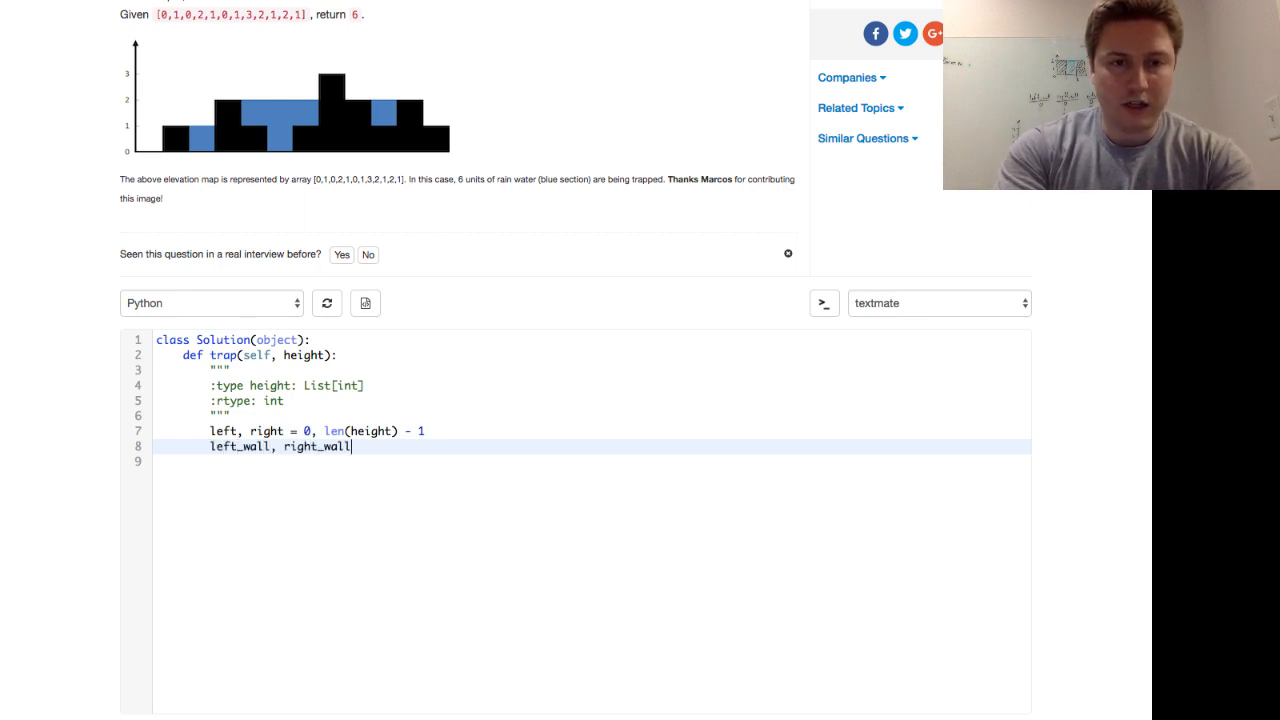
pyautogui.write('= 0, 0')
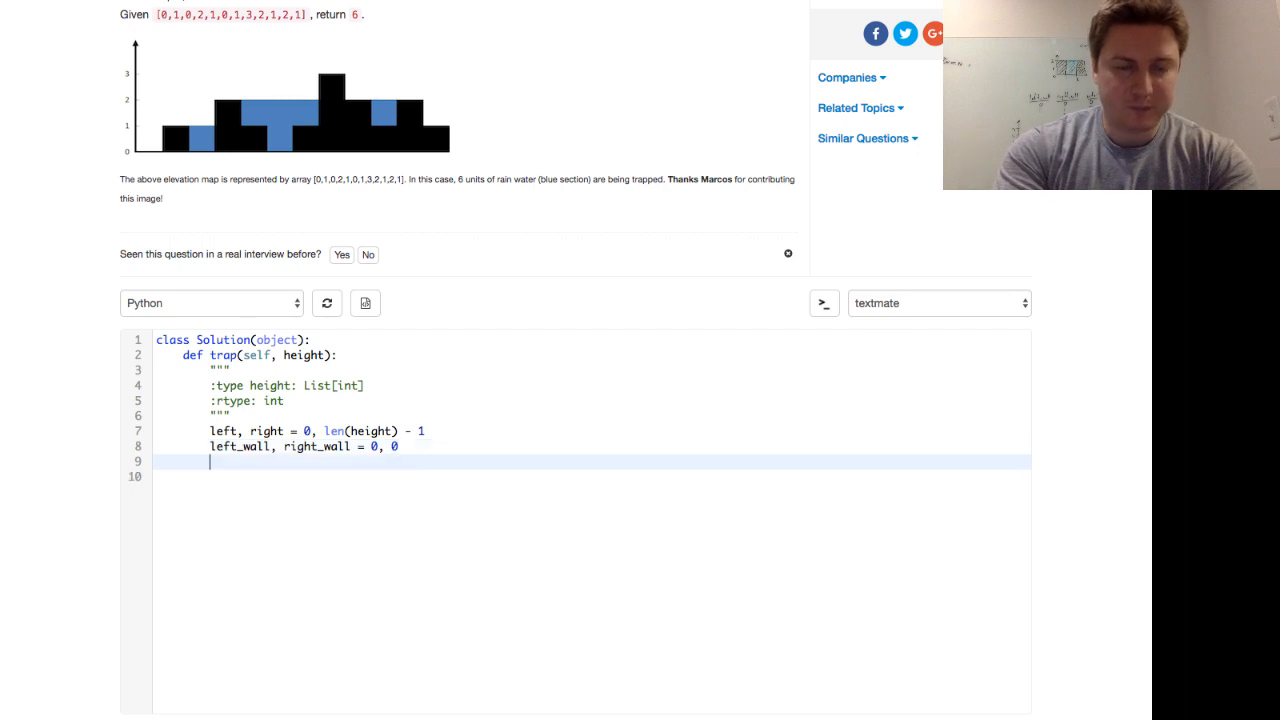
pyautogui.write('water =')
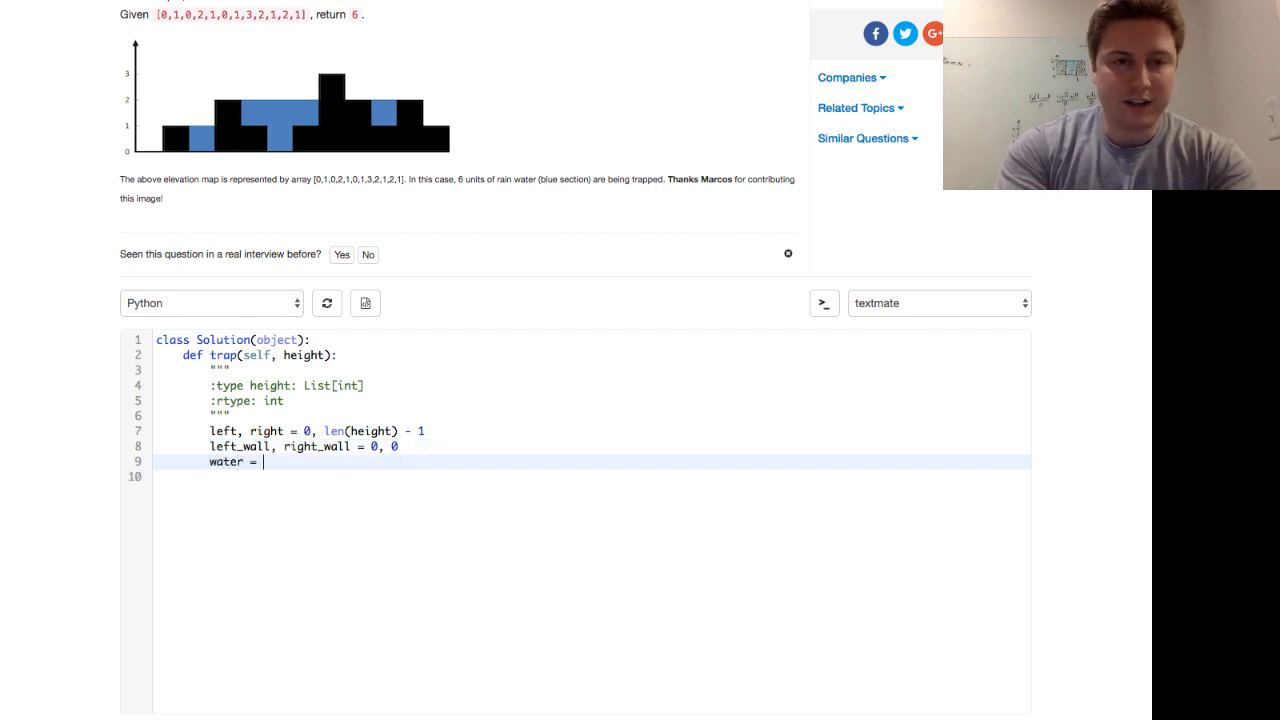
pyautogui.write('0')
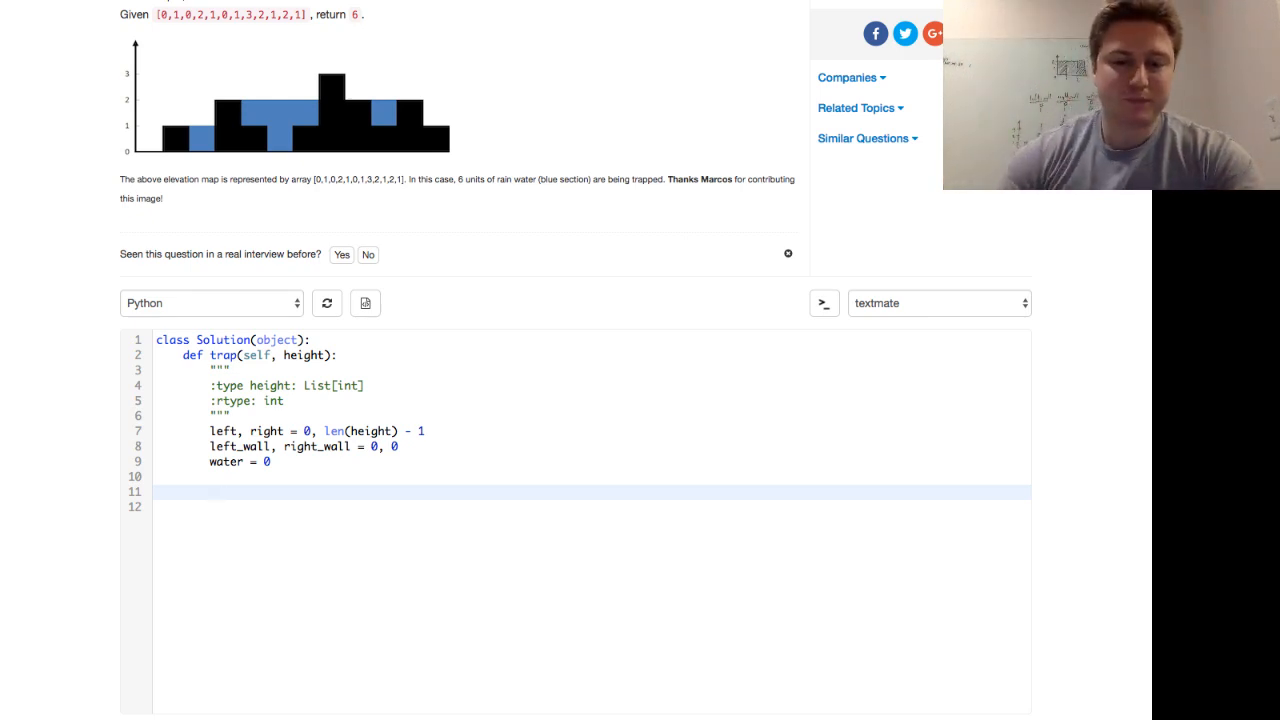
# Step: Add the while left < right loop with return water, and begin the if height[left] < height[right] check
pyautogui.write('while left < right:')
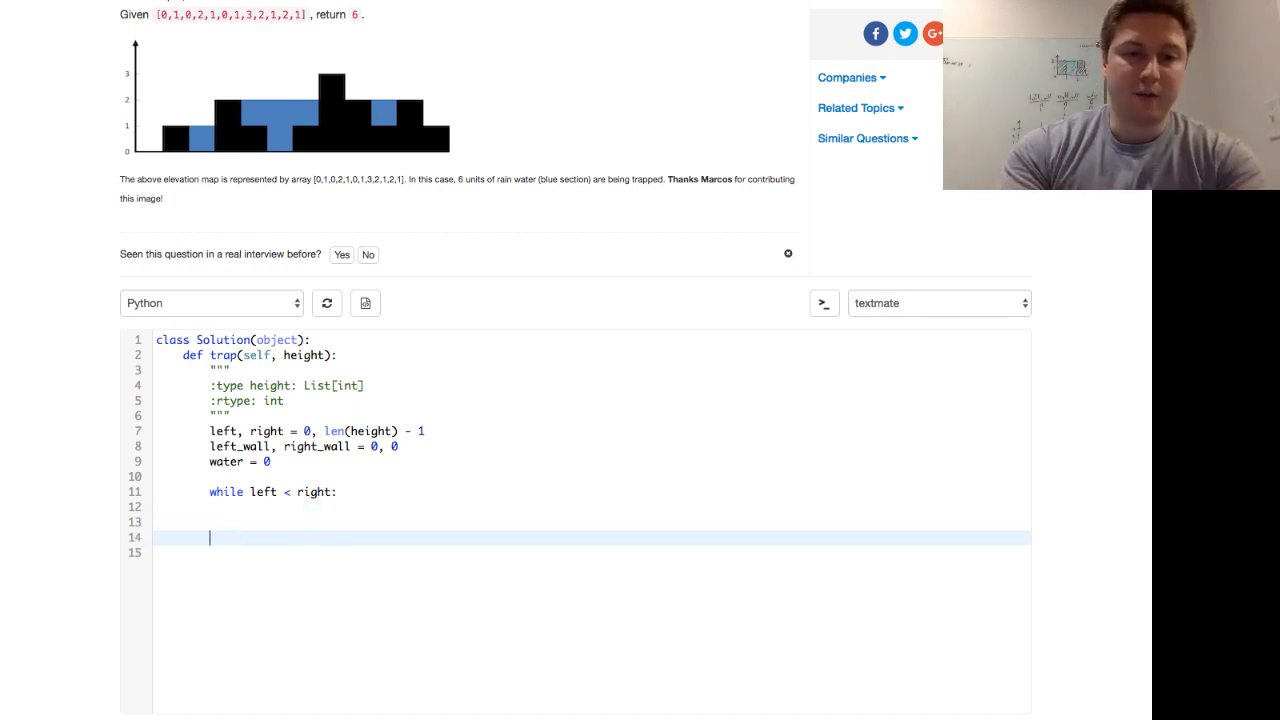
pyautogui.write('return water')
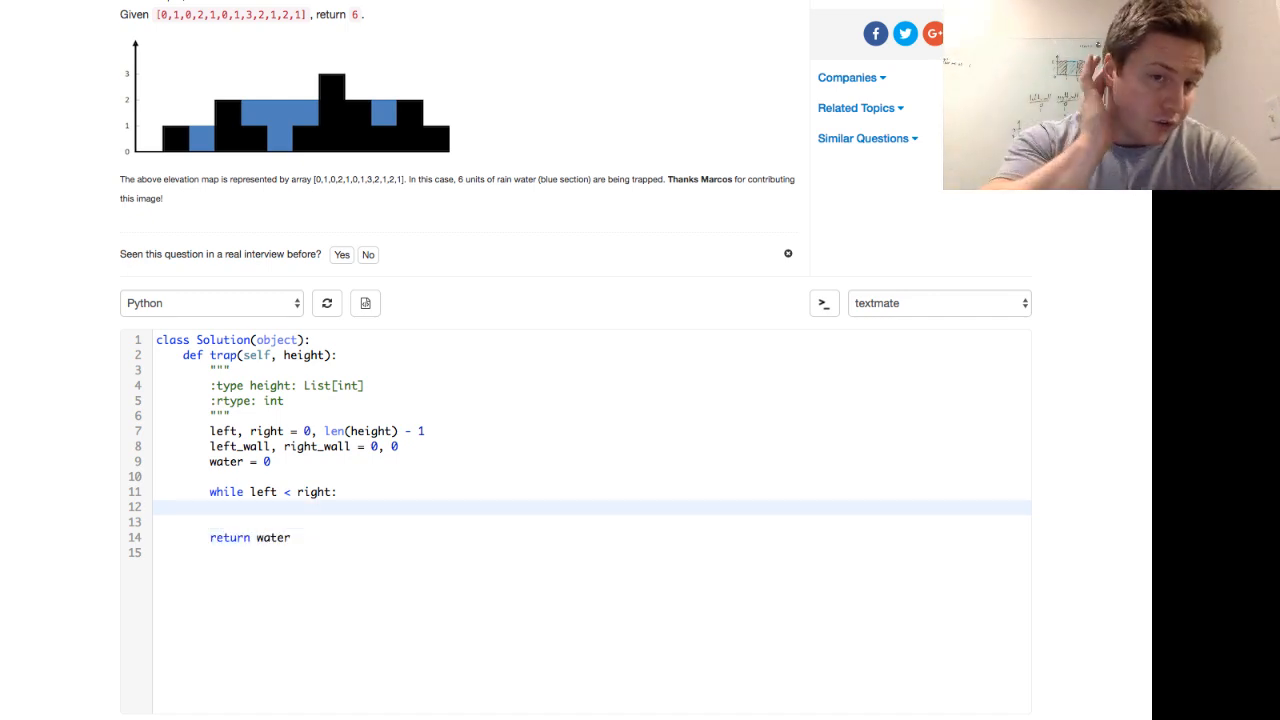
pyautogui.write('if')
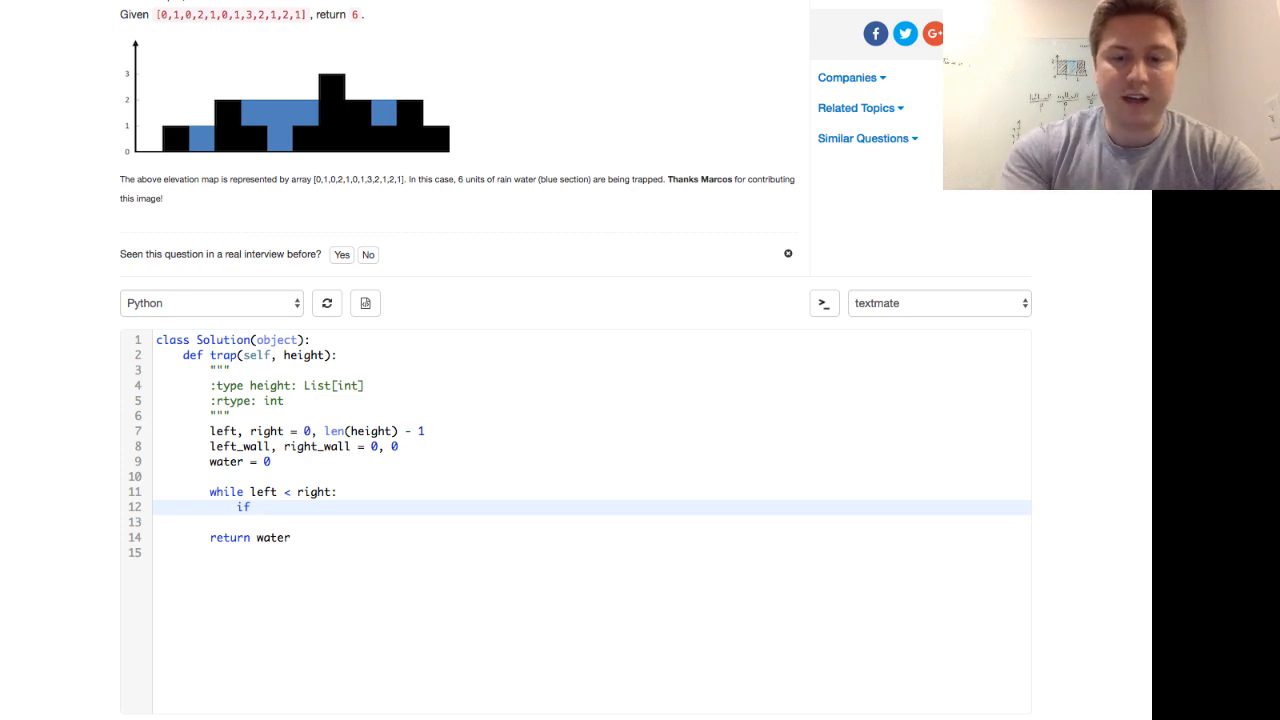
pyautogui.write('height[left]')
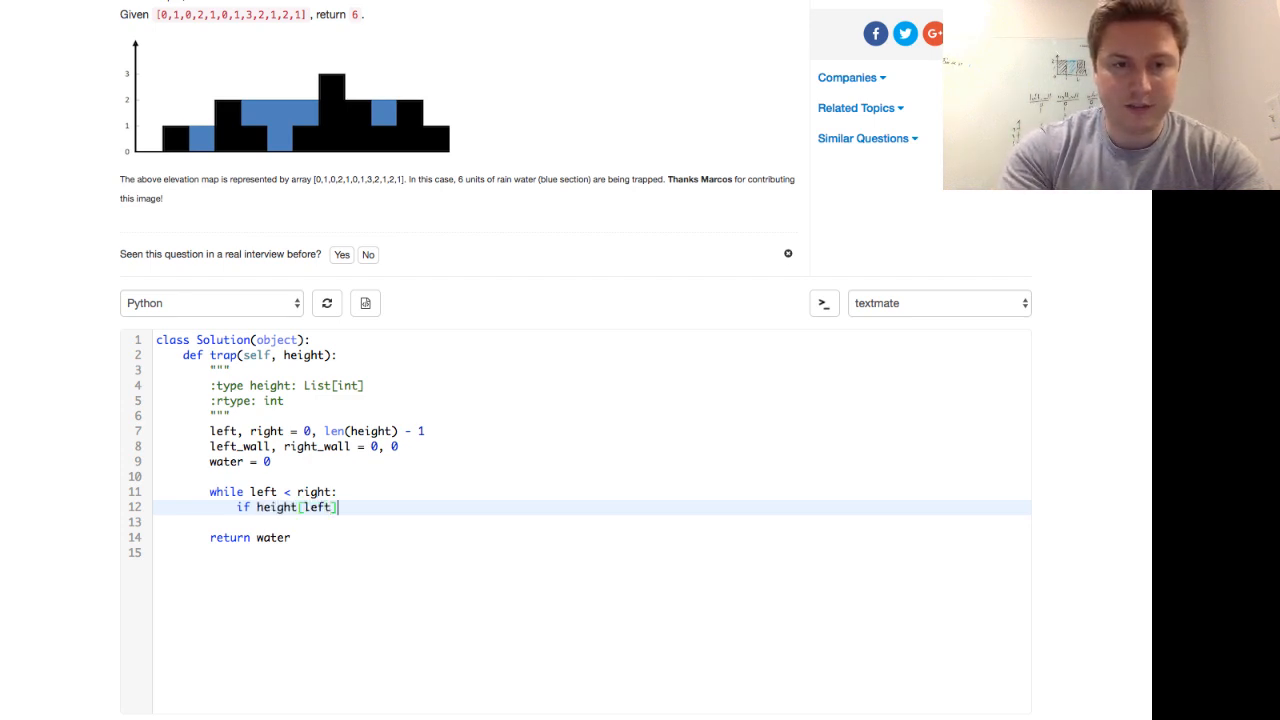
pyautogui.write('< heig')
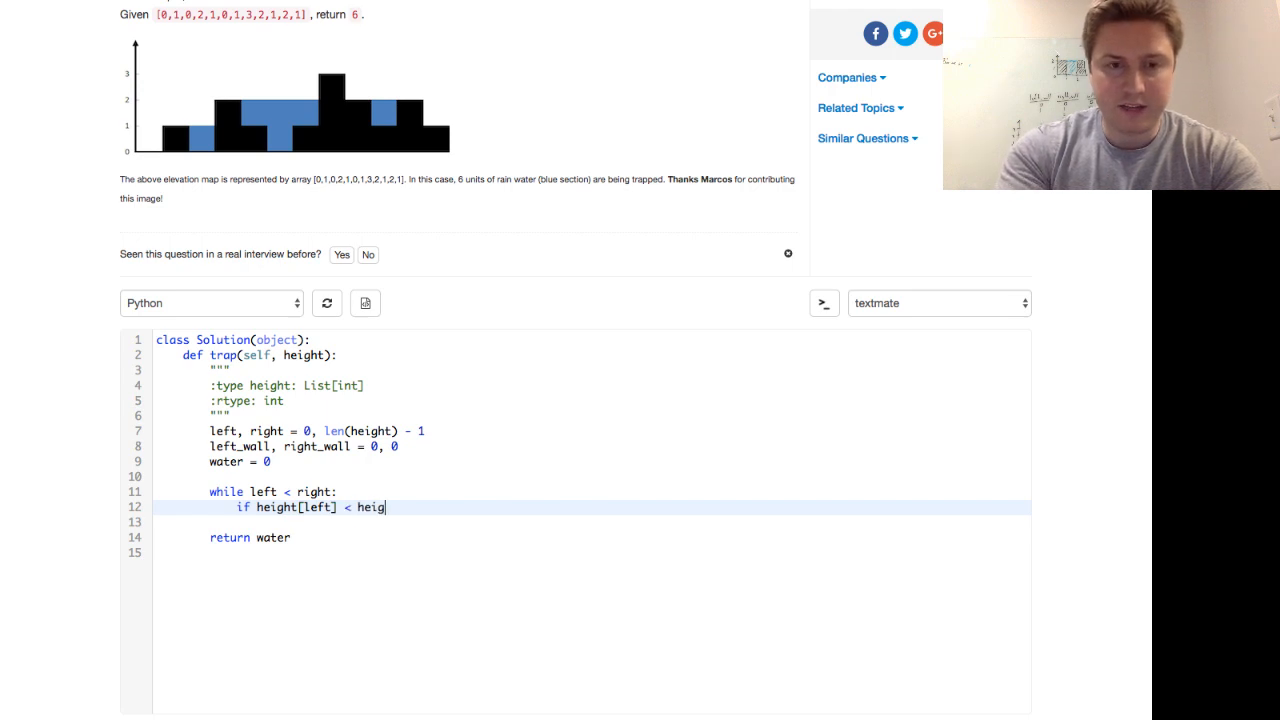
# Step: In the left branch, update left_wall = height[left] when height[left] > left_wall
pyautogui.write('ht[right]:')
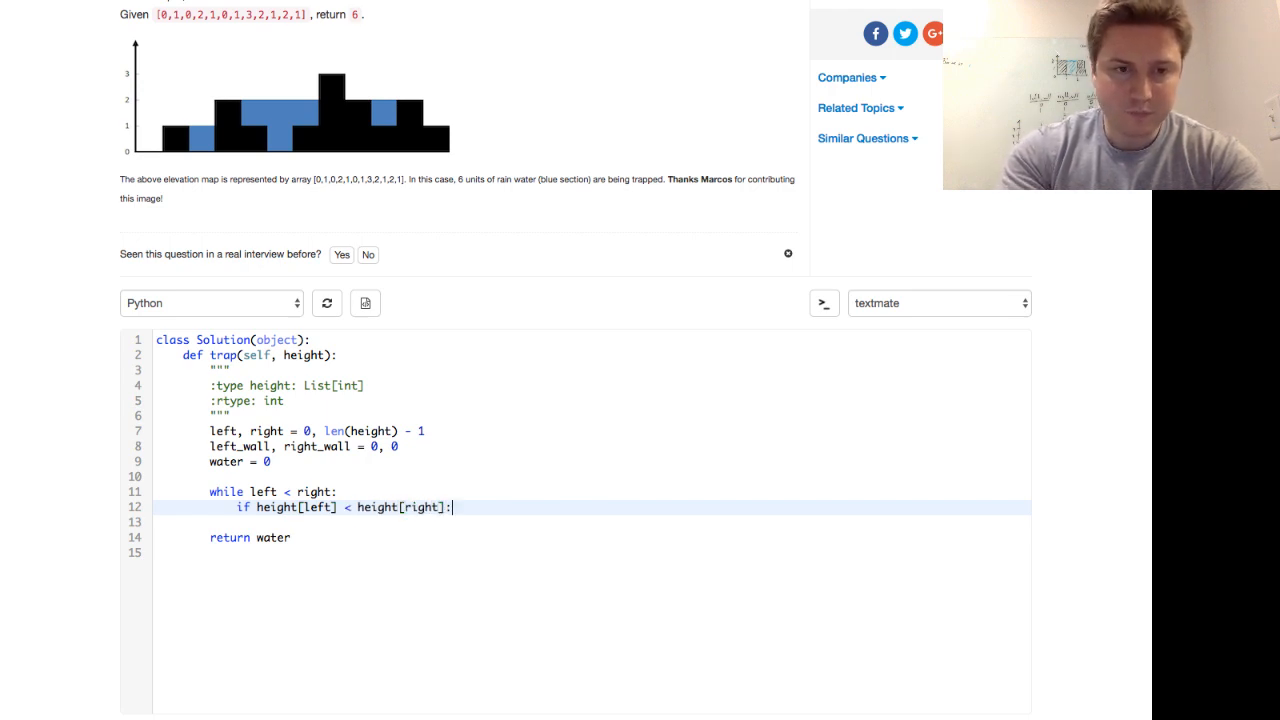
pyautogui.press('Return')
pyautogui.write('else:')
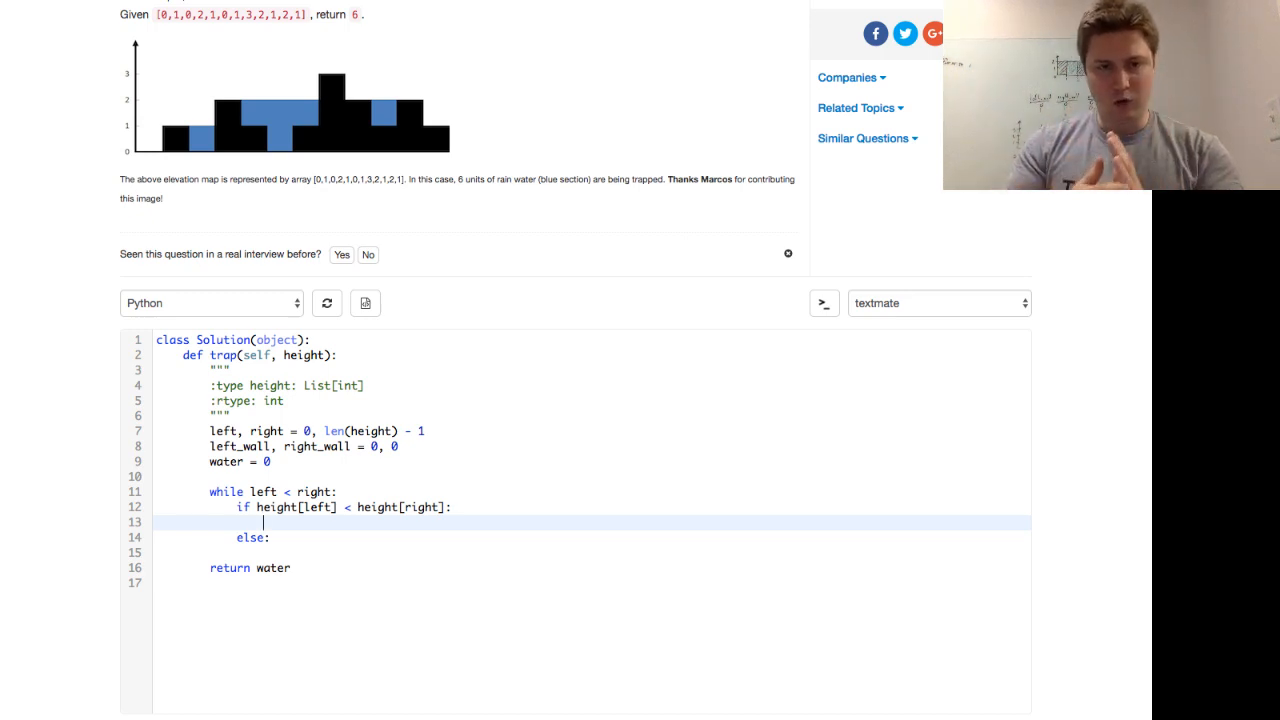
pyautogui.write('if')
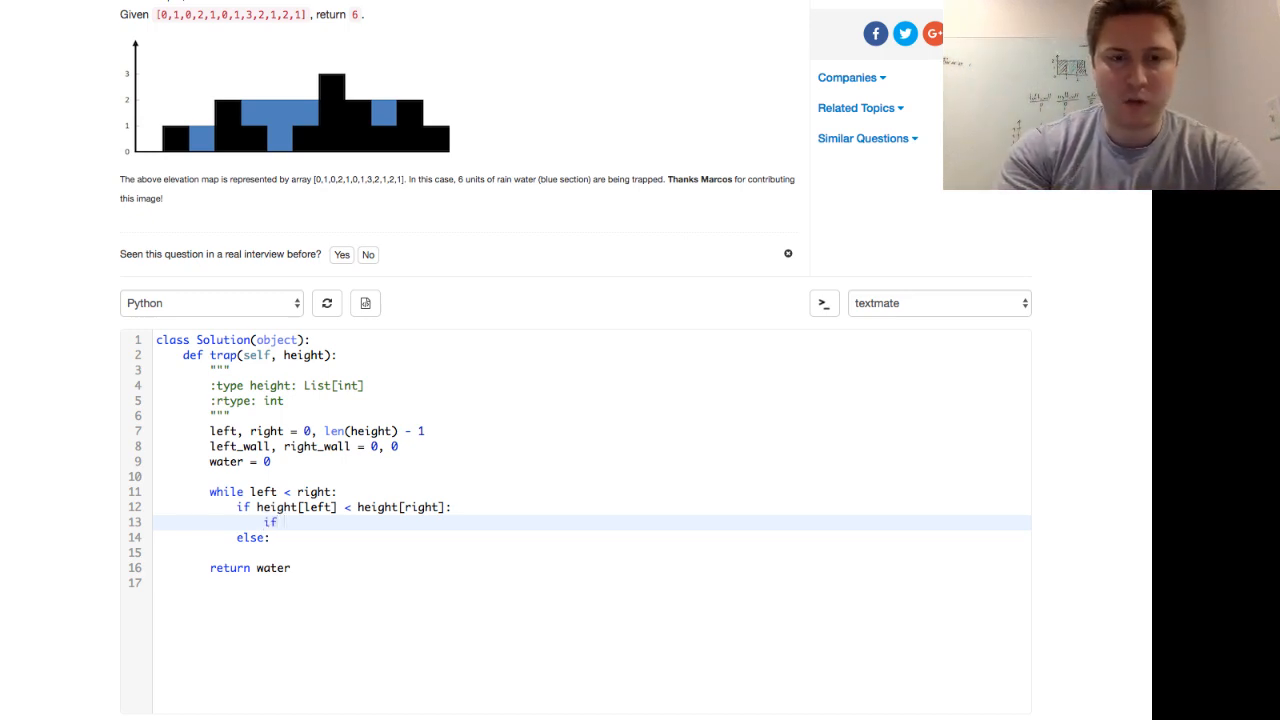
pyautogui.write('height[]')
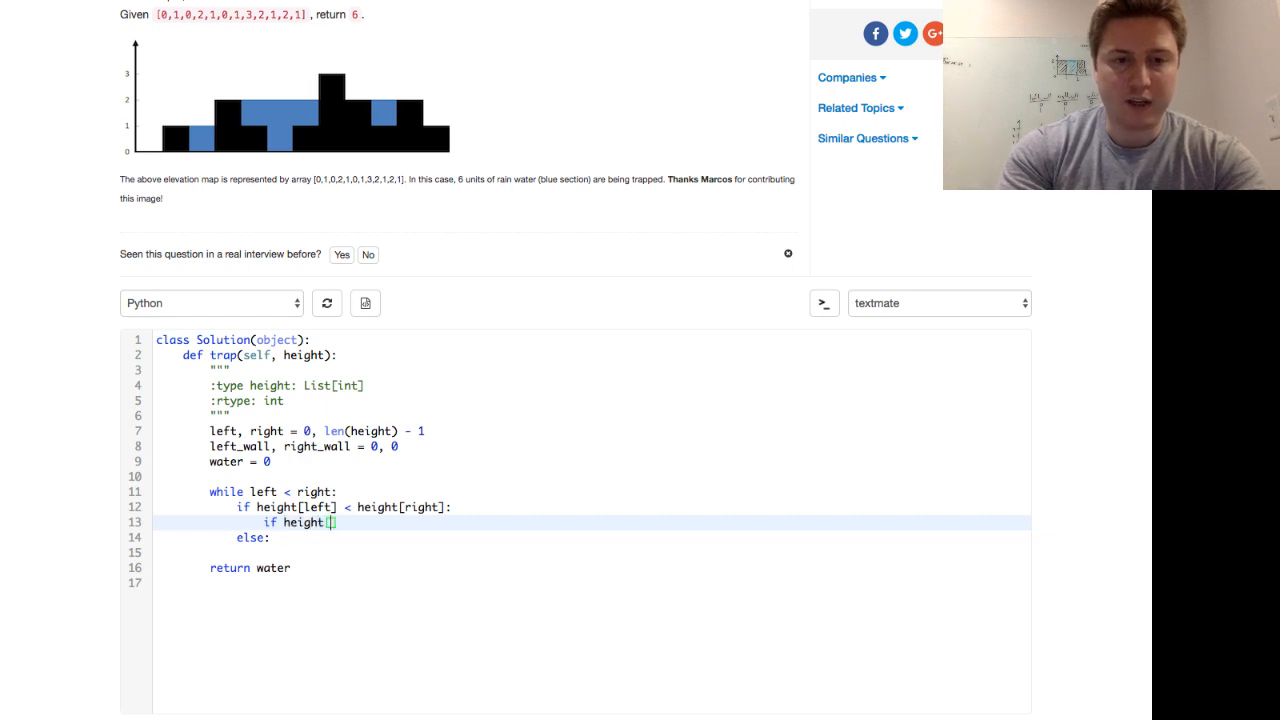
pyautogui.write('left] >')
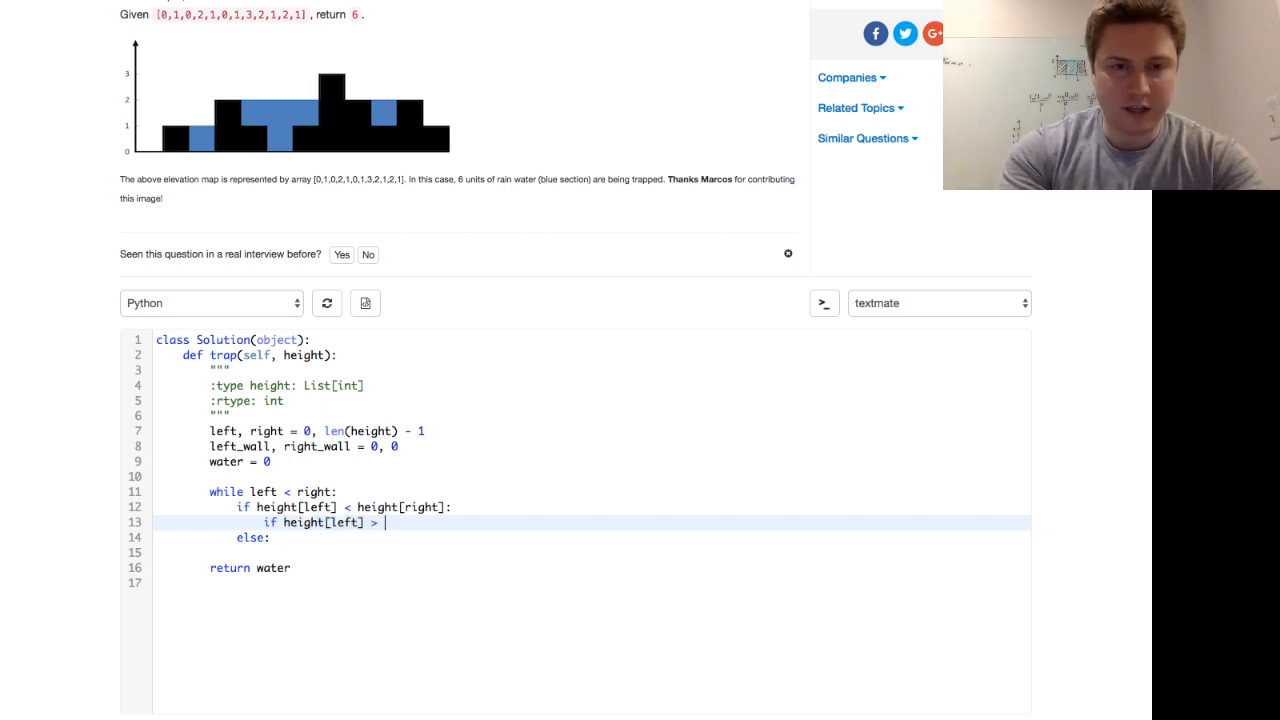
pyautogui.write('left_wall:')
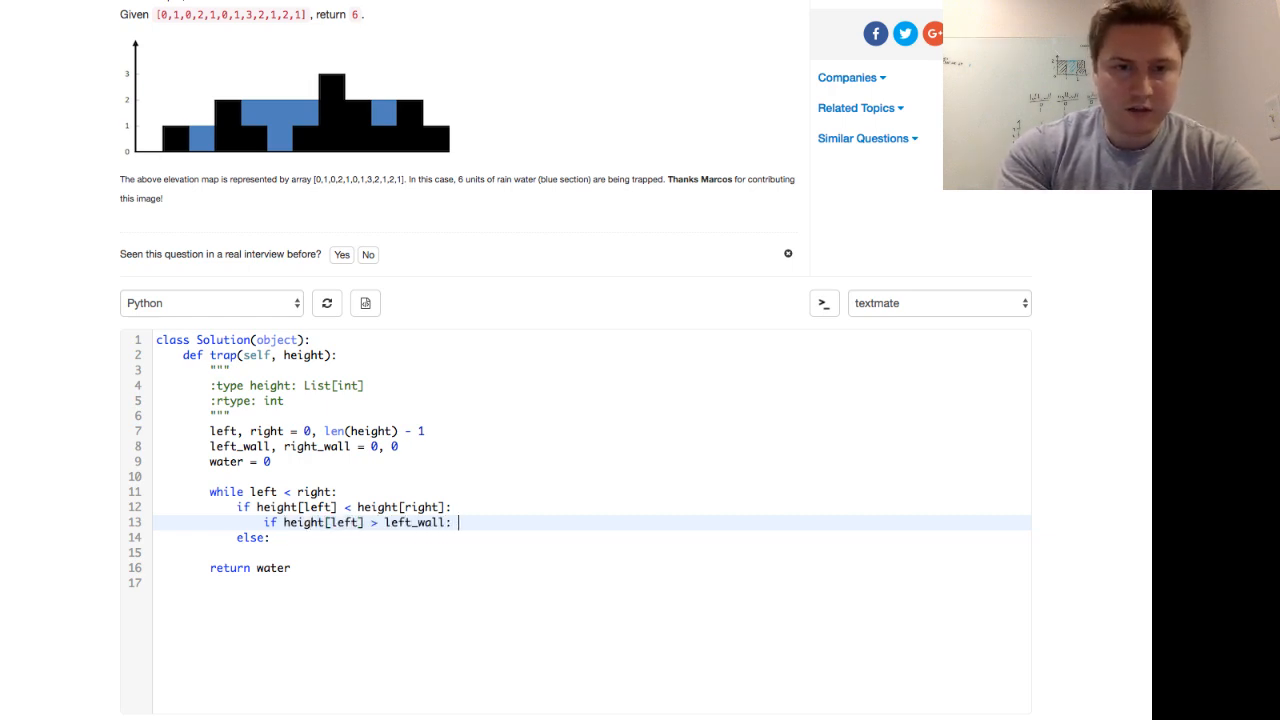
pyautogui.write('left')
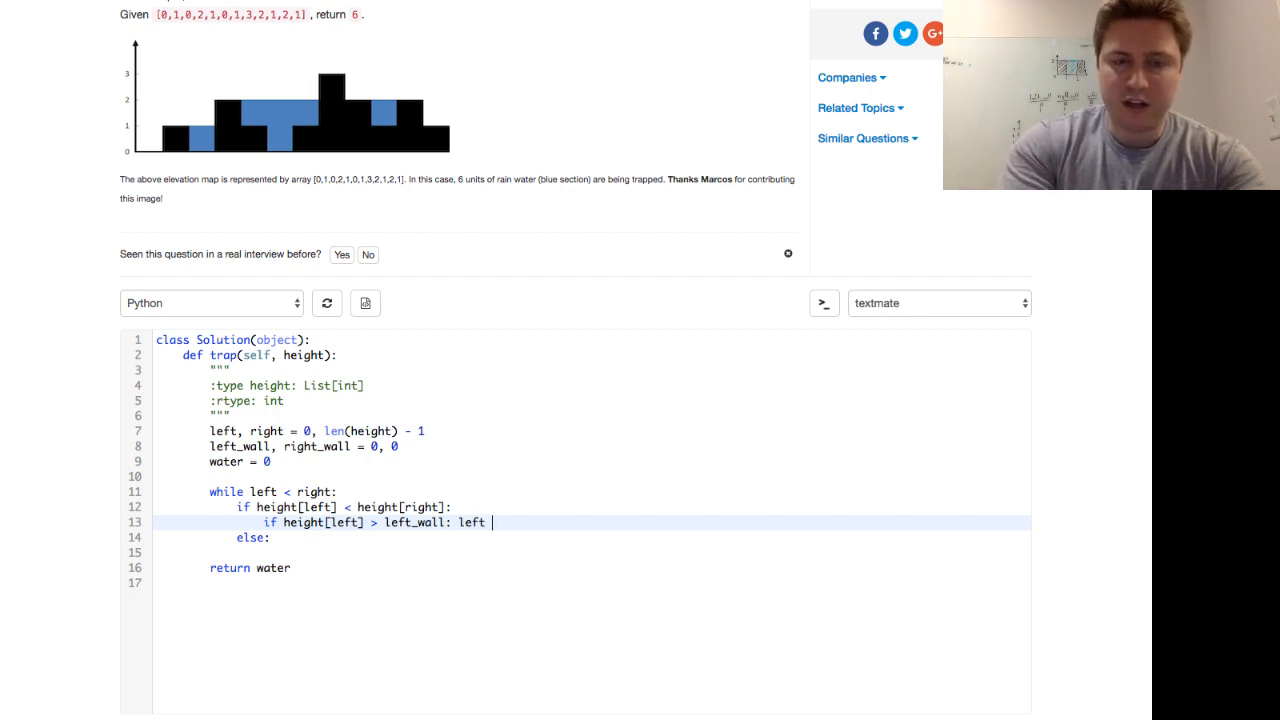
pyautogui.write('_wall =')
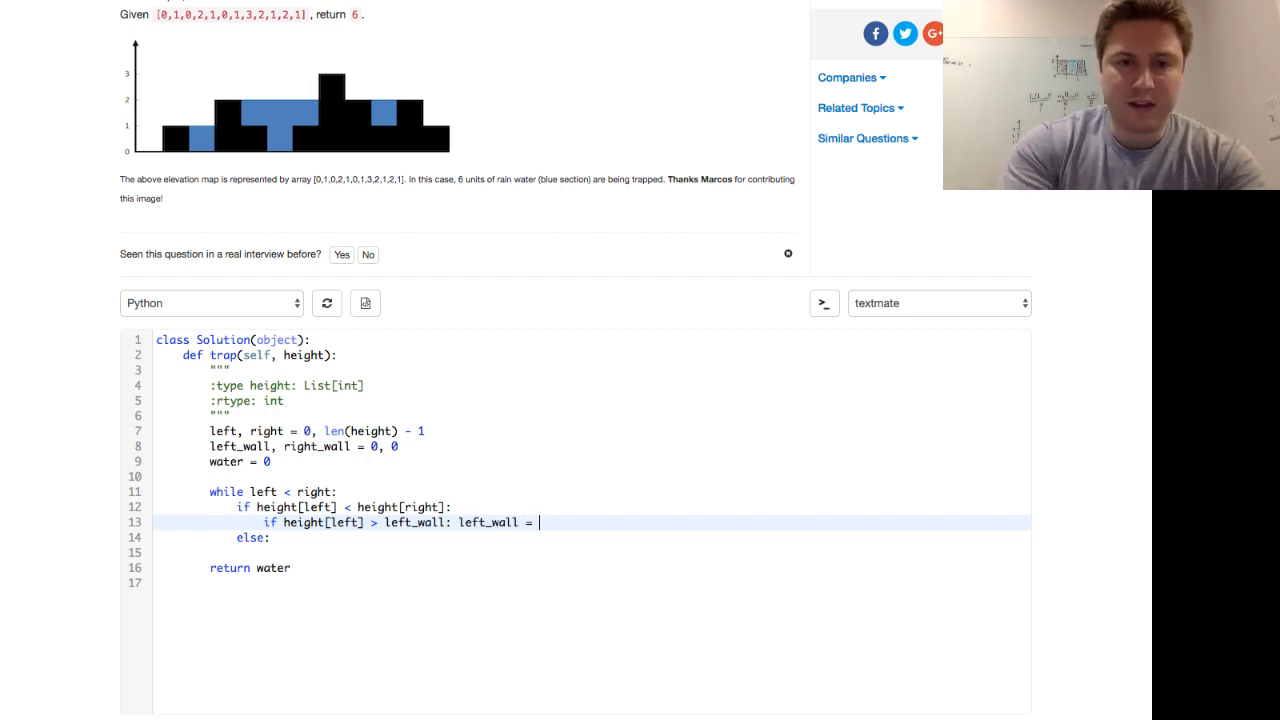
pyautogui.write('height[]')
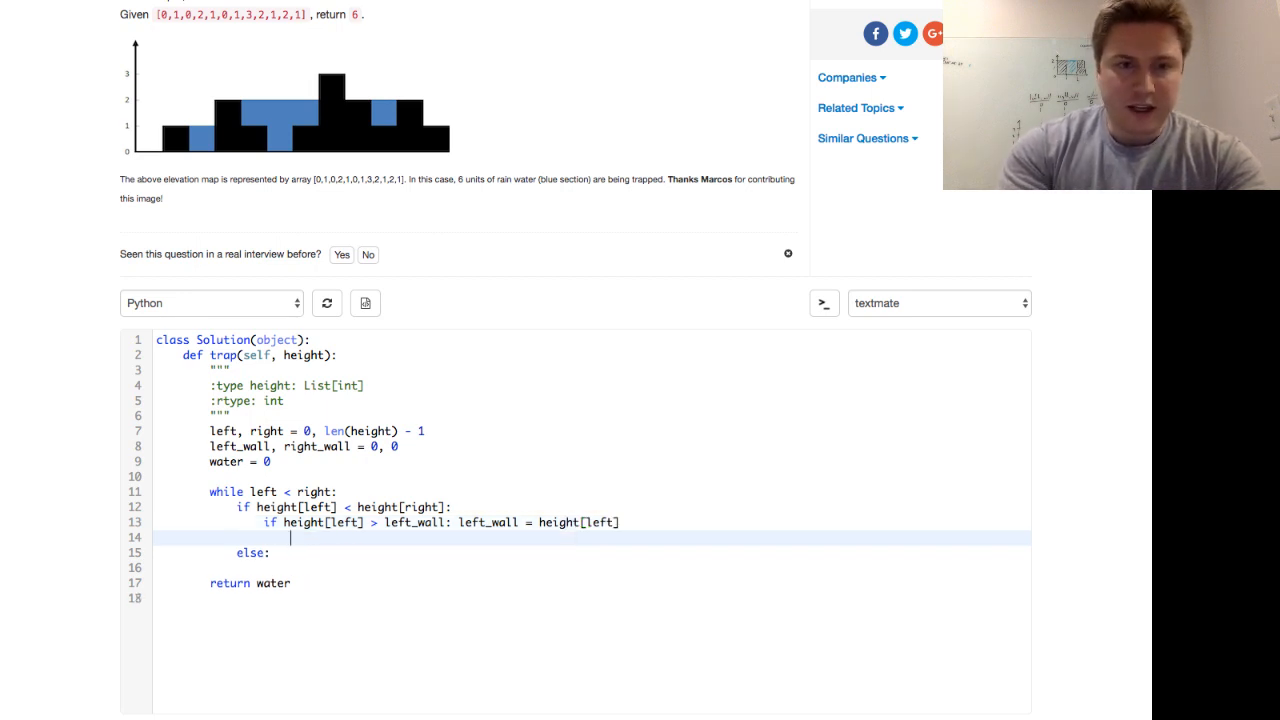
# Step: Otherwise add left_wall - height[left] to water, then advance left += 1
pyautogui.write('else: wat')
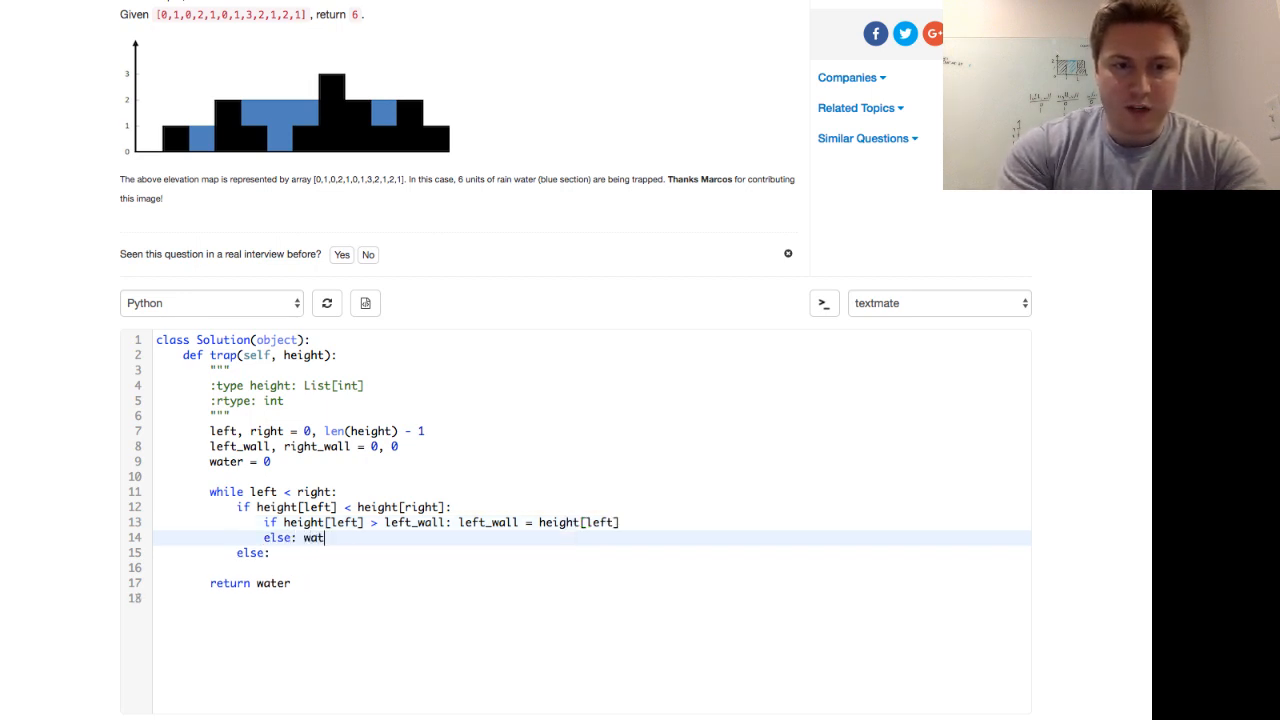
pyautogui.write('er +=')
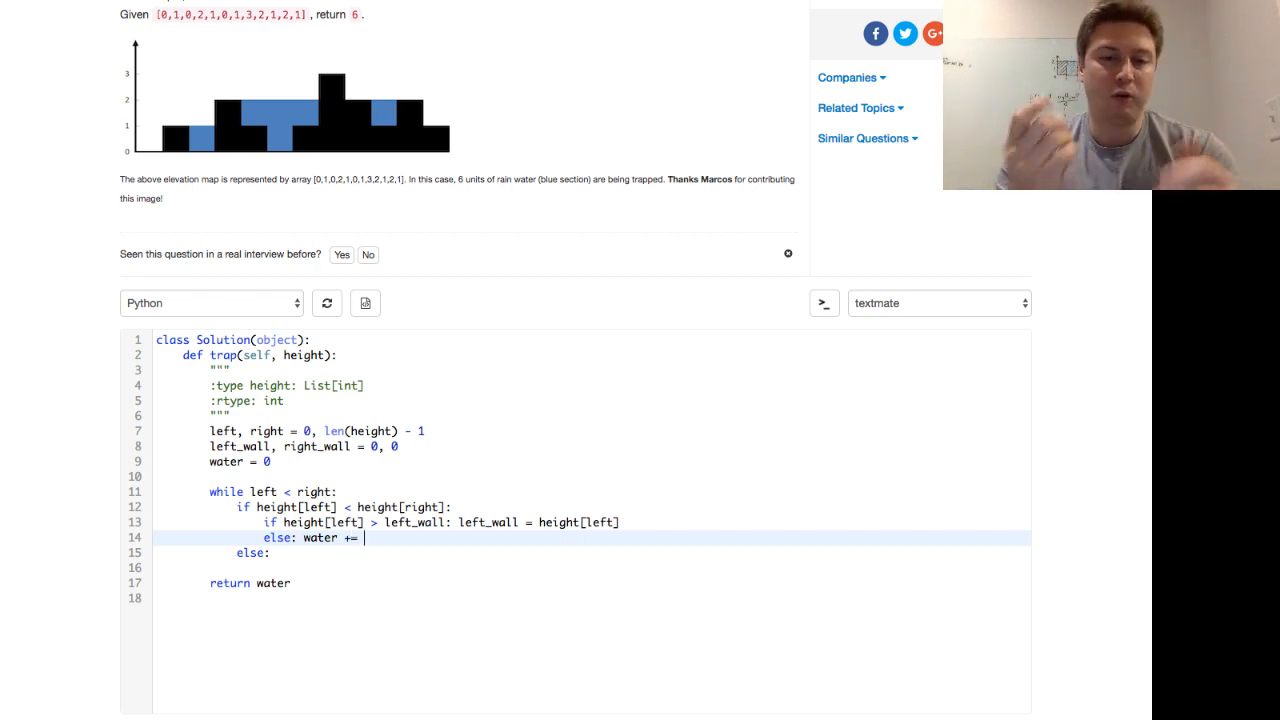
pyautogui.write('left_wall -')
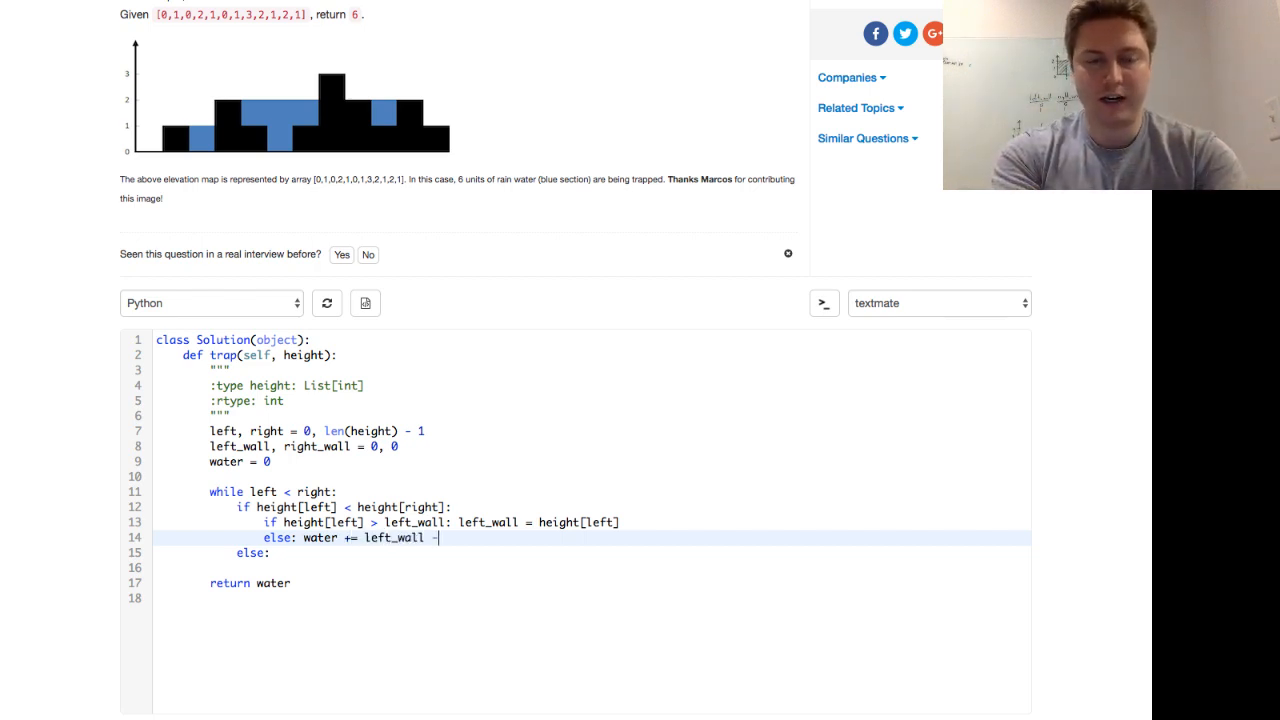
pyautogui.write('height[left]')
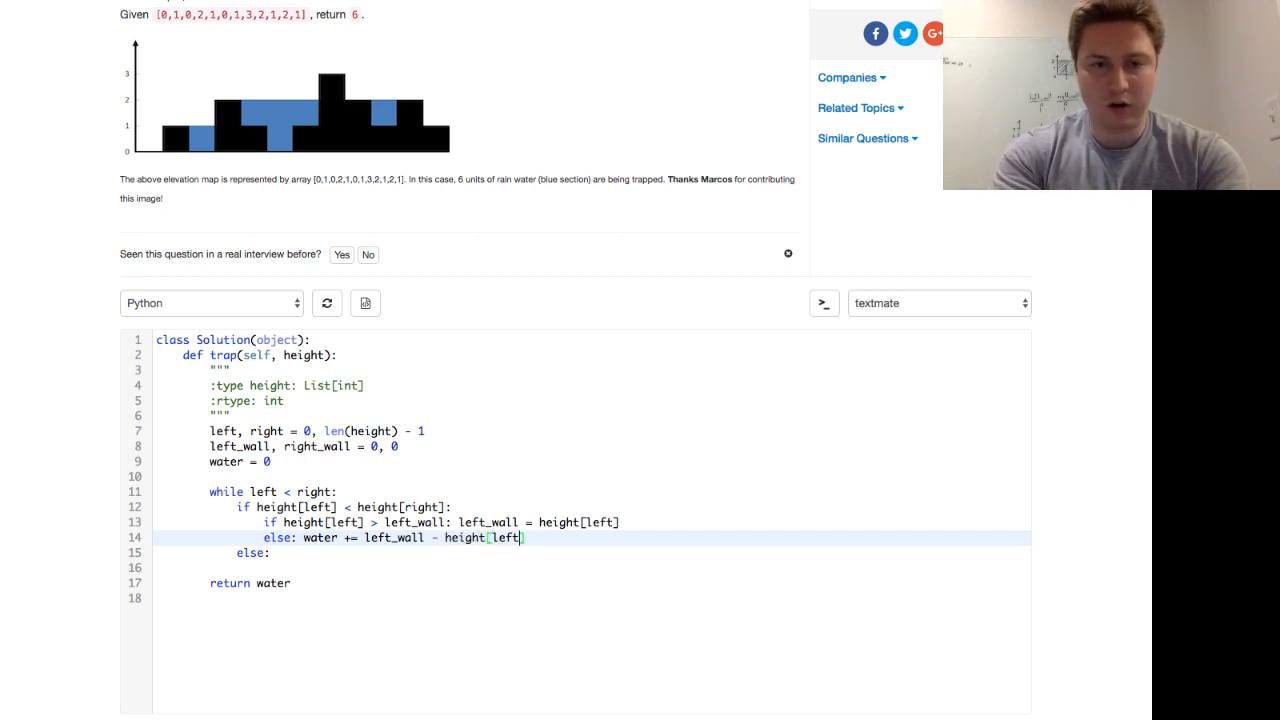
pyautogui.write('le')
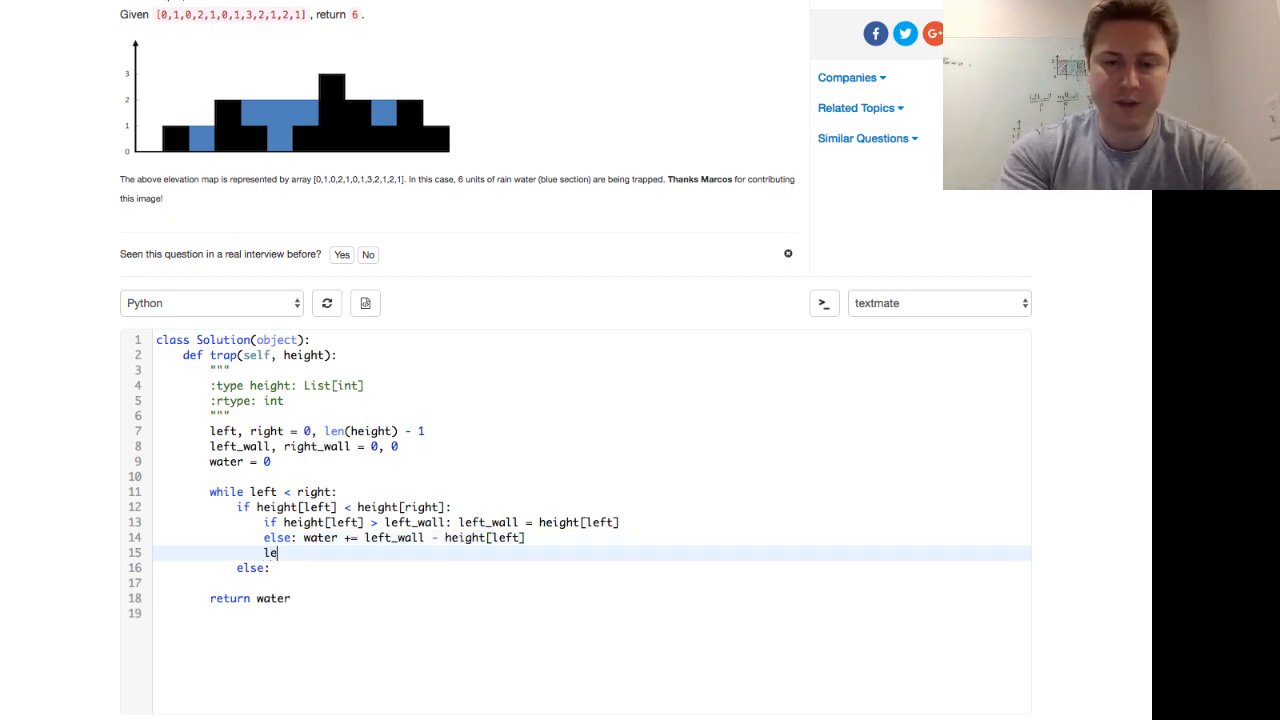
pyautogui.write('ft += 1')
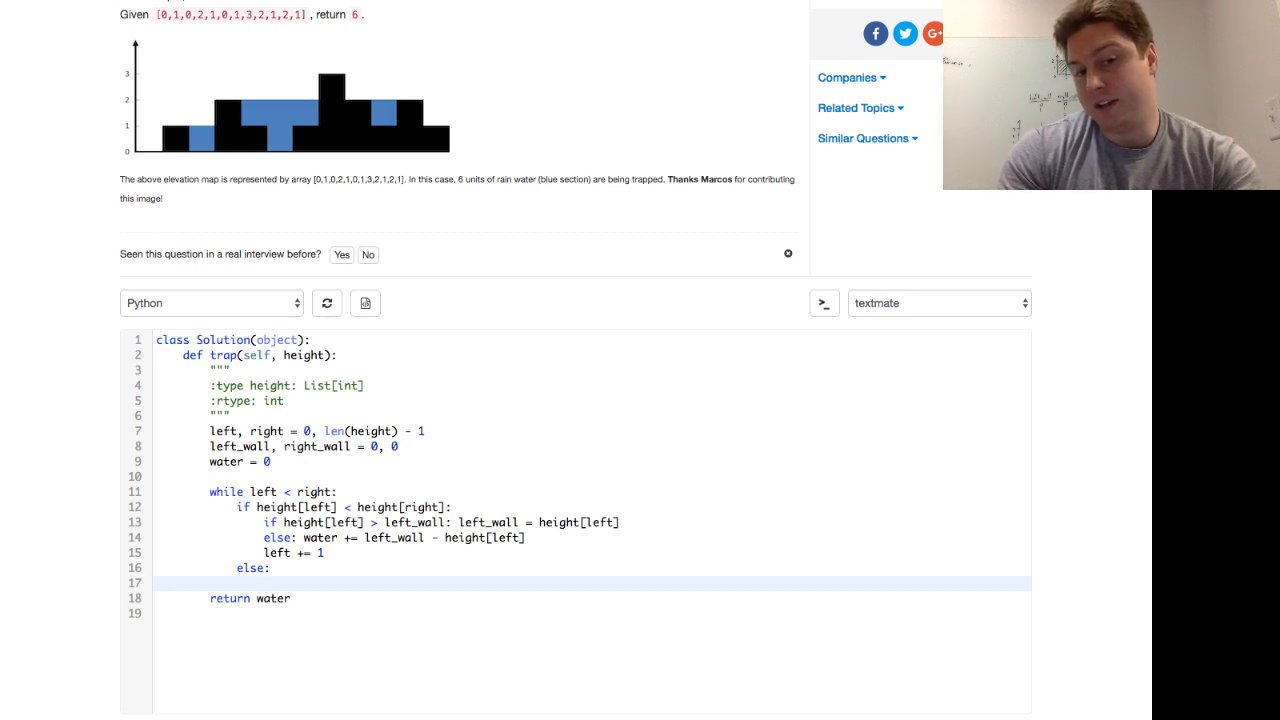
# Step: In the else branch, update right_wall when height[right] > right_wall
pyautogui.write('if')
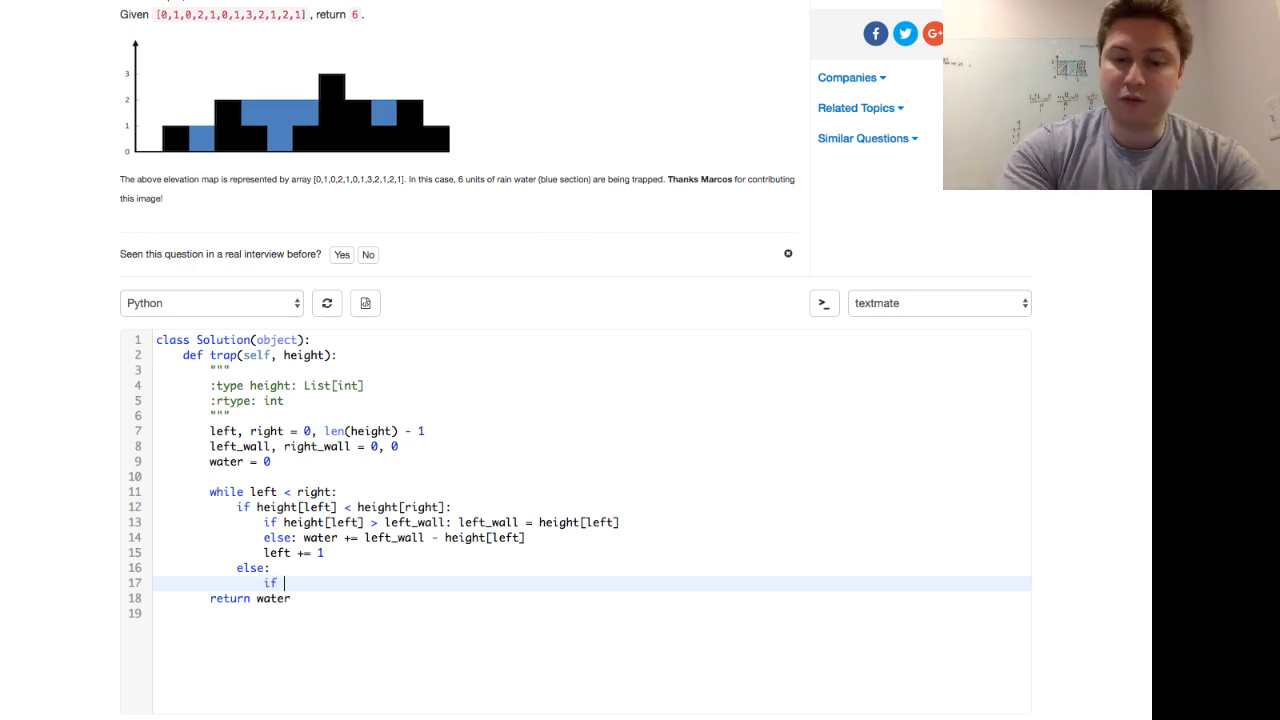
pyautogui.write('height')
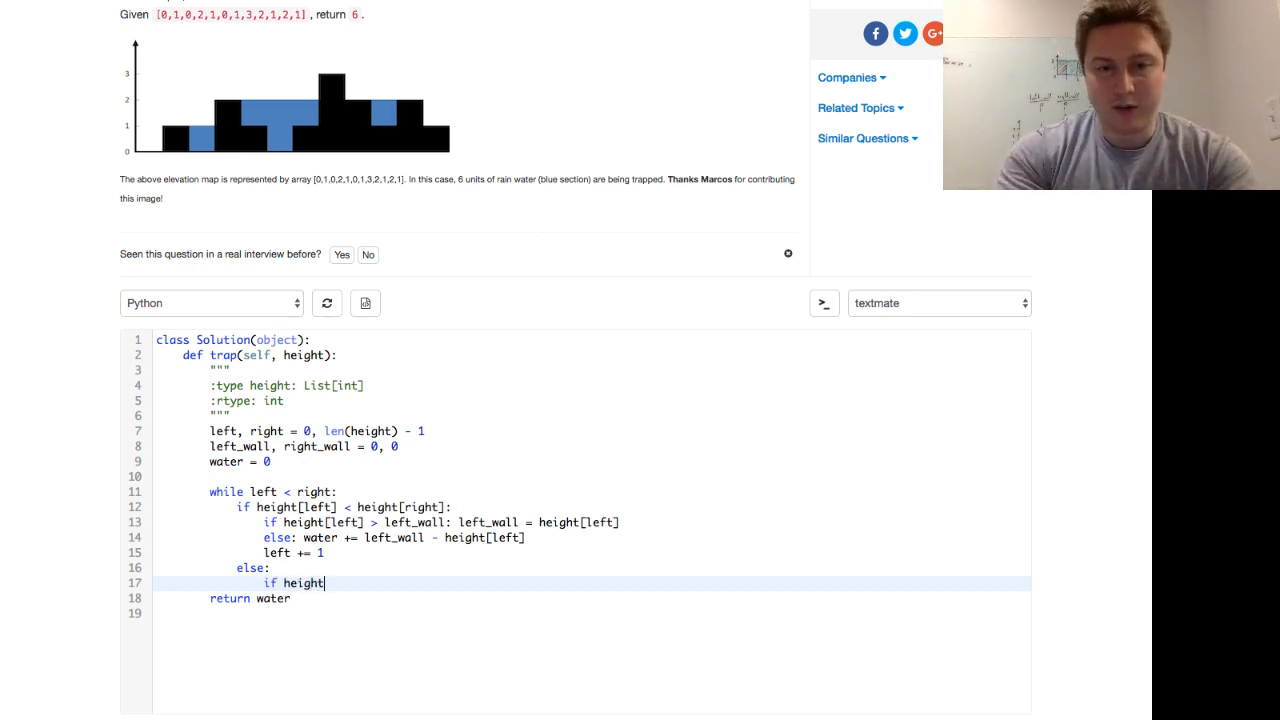
pyautogui.write('[right]')
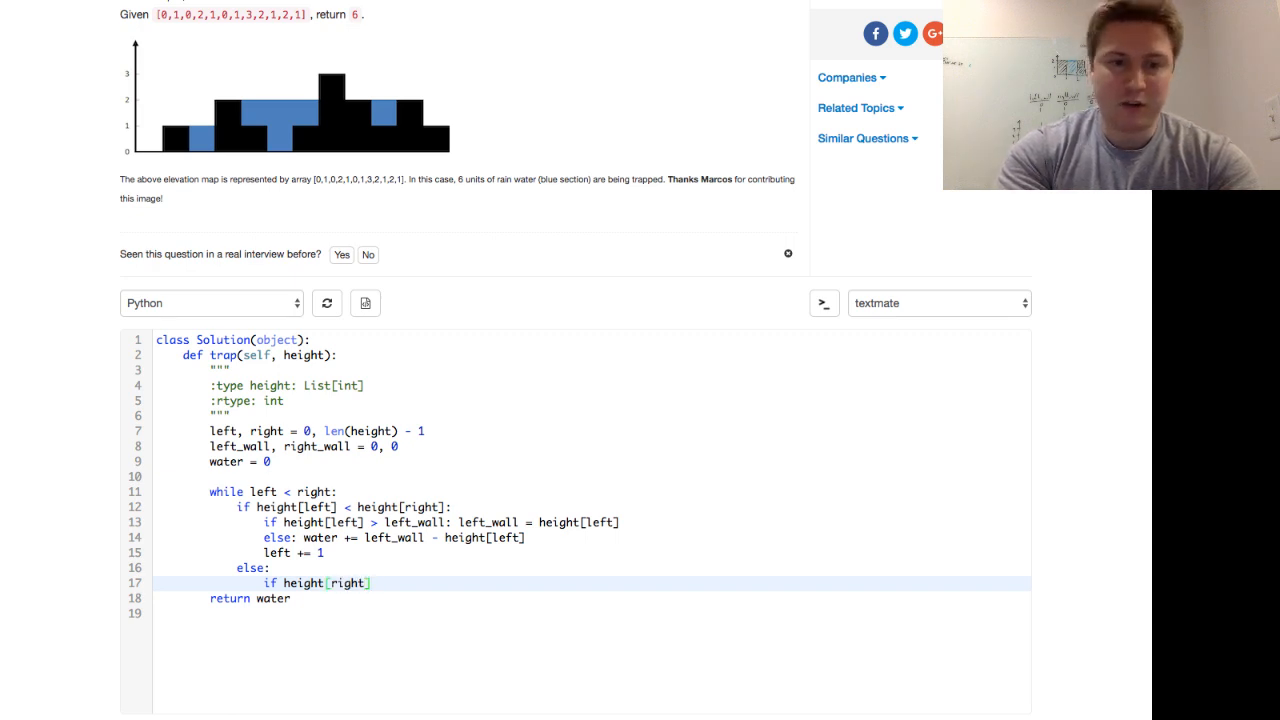
pyautogui.write('> r')
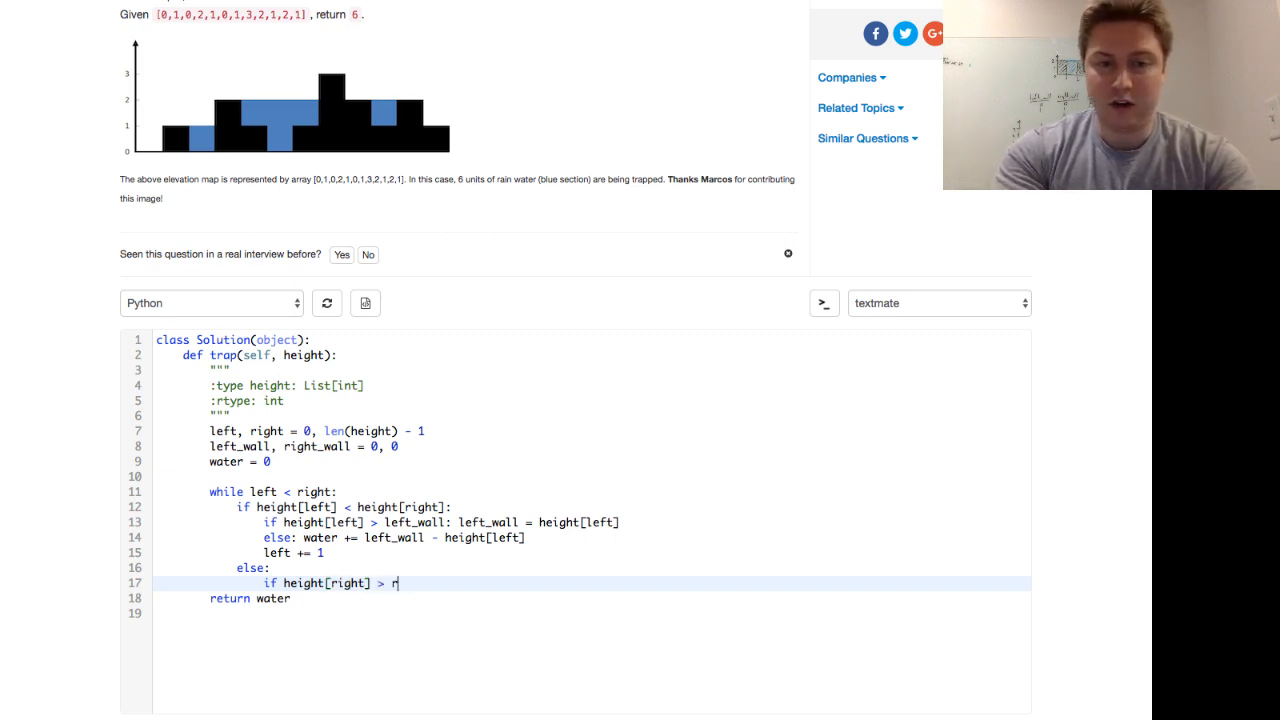
pyautogui.write('ight_wall:')
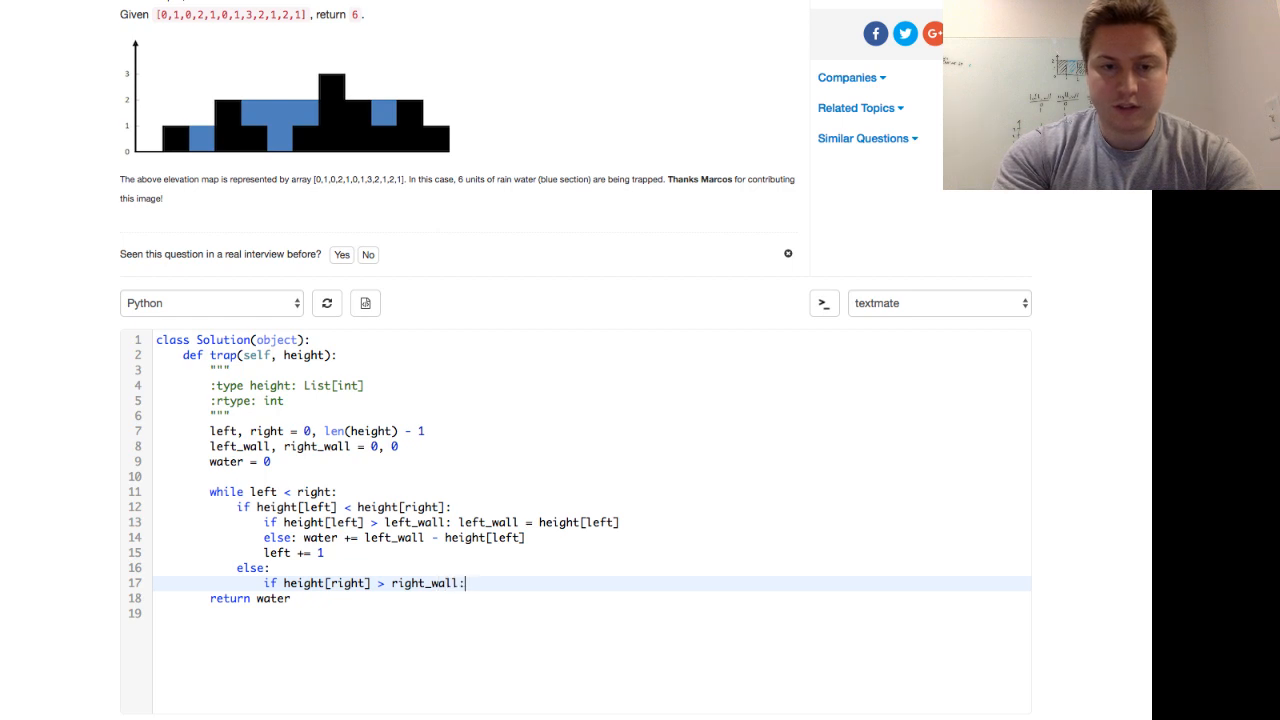
pyautogui.write('right_wall = height[right]')
pyautogui.write('else')
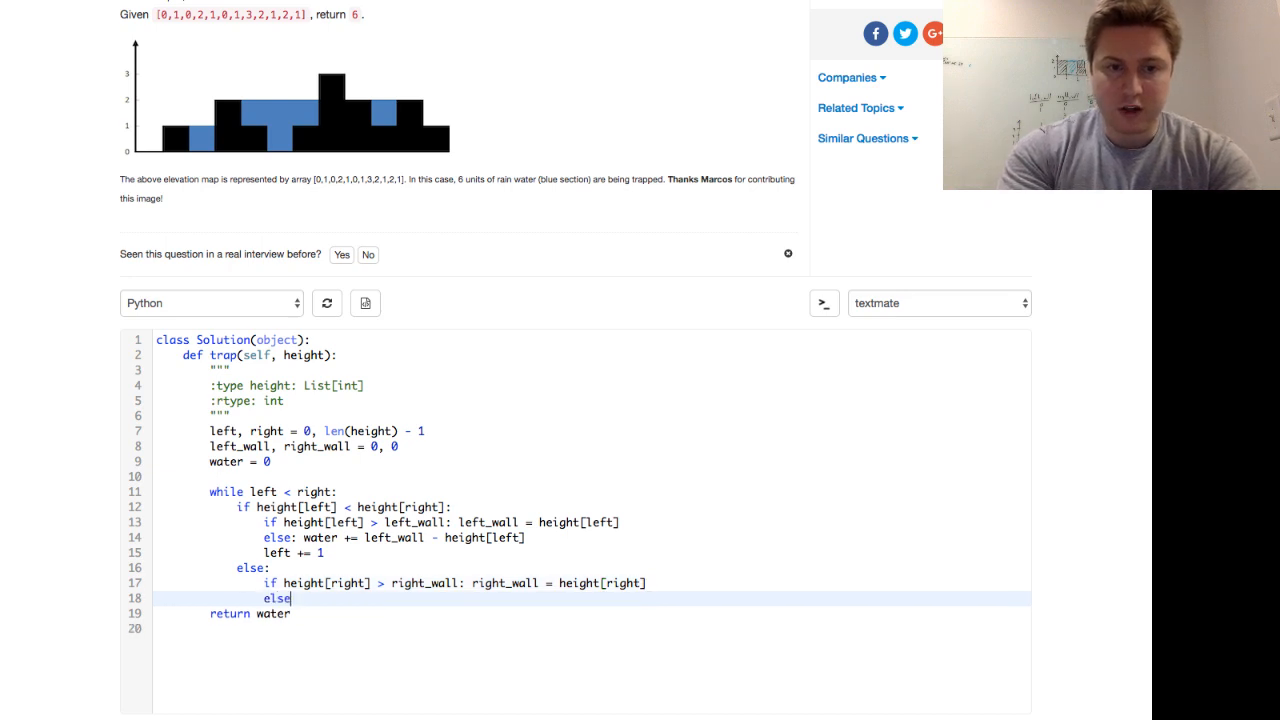
# Step: Otherwise add right_wall - height[right] to water, then move the right pointer inward
pyautogui.write(': water +')
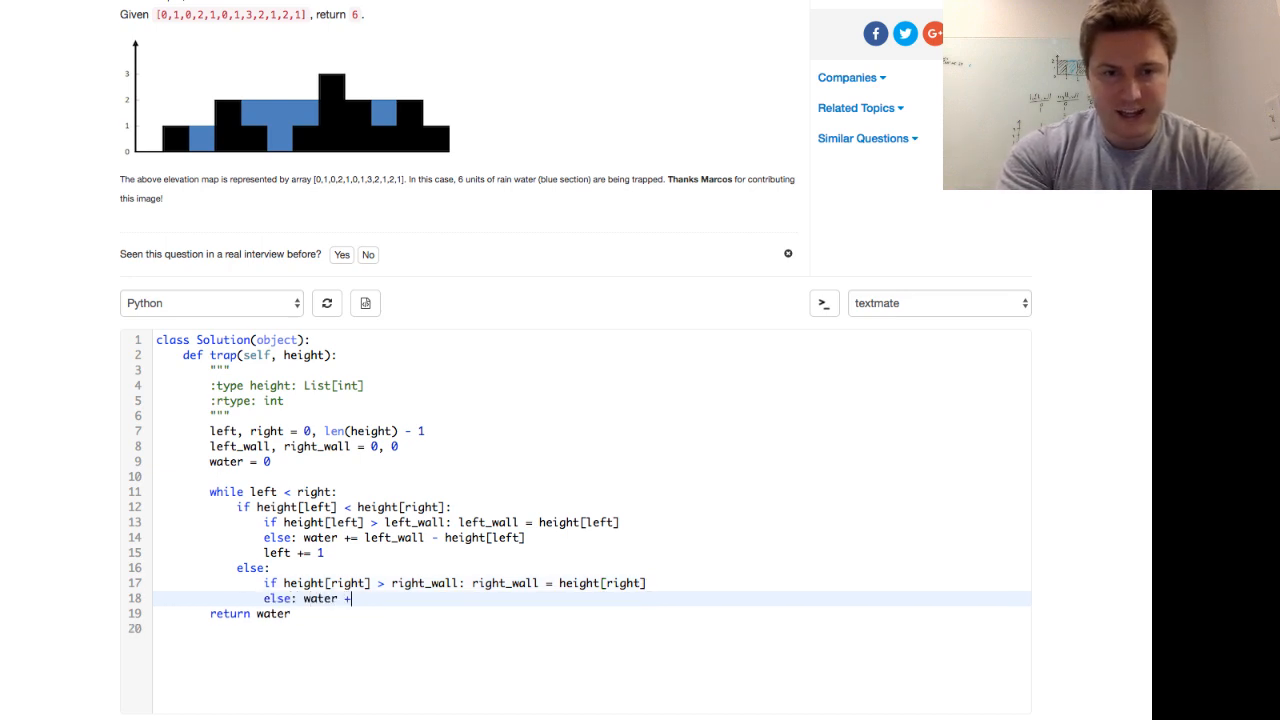
pyautogui.write('=')
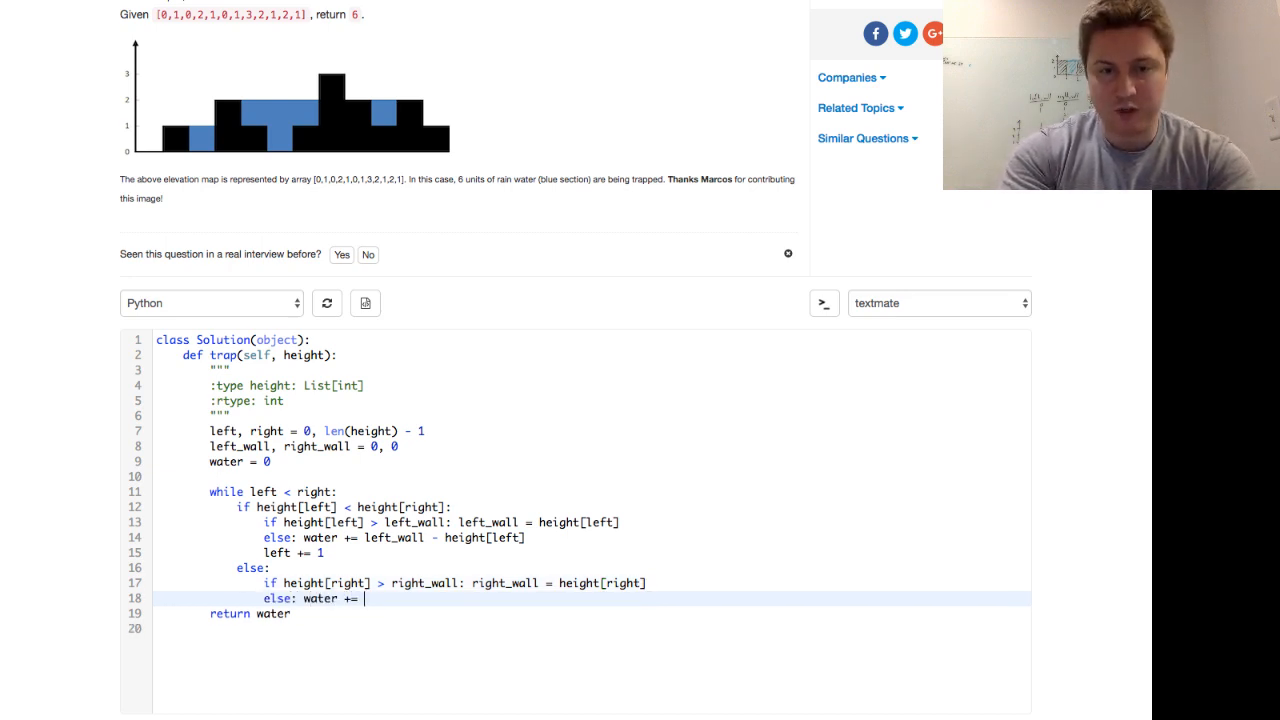
pyautogui.write('right-wall')
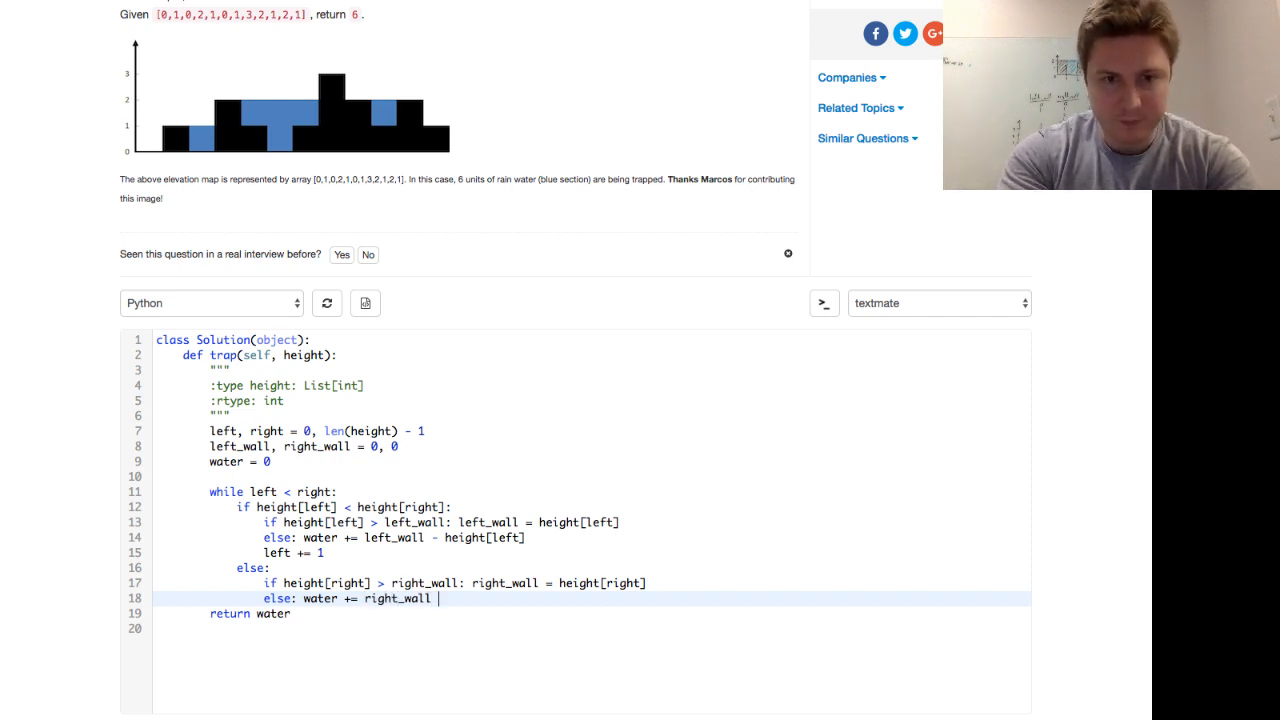
pyautogui.write('- height[right]')
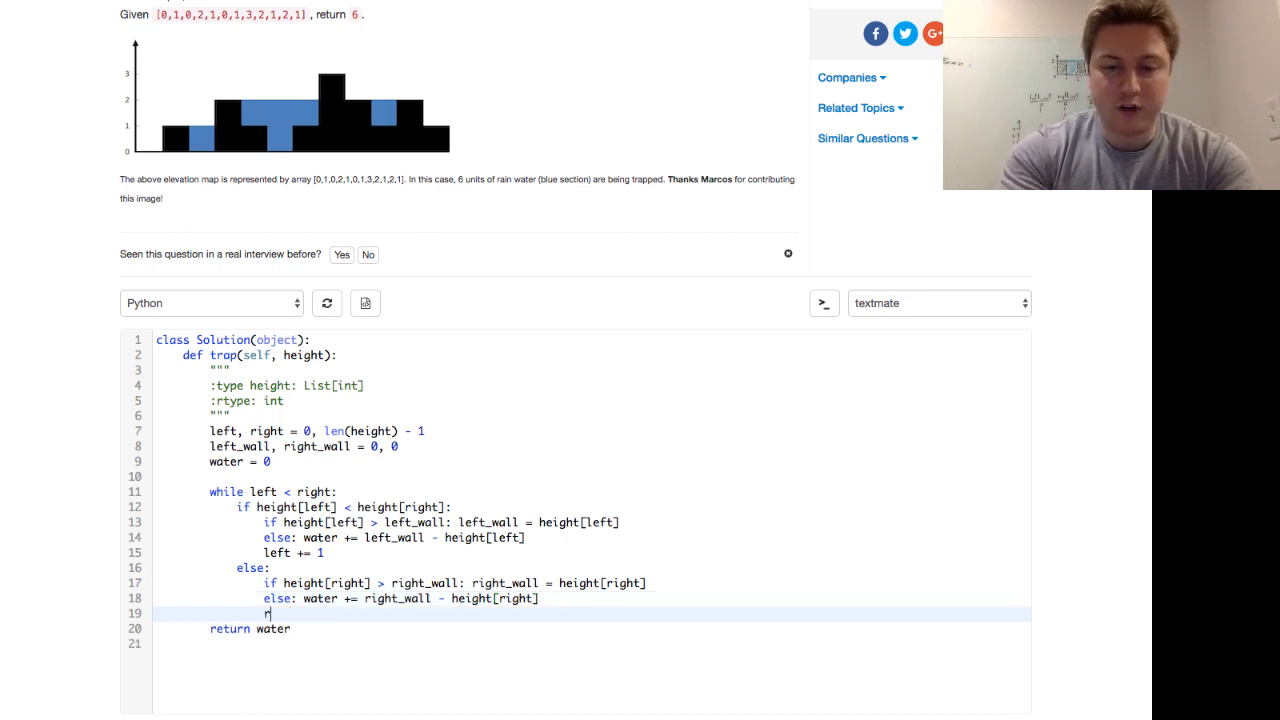
pyautogui.write('right += 1')
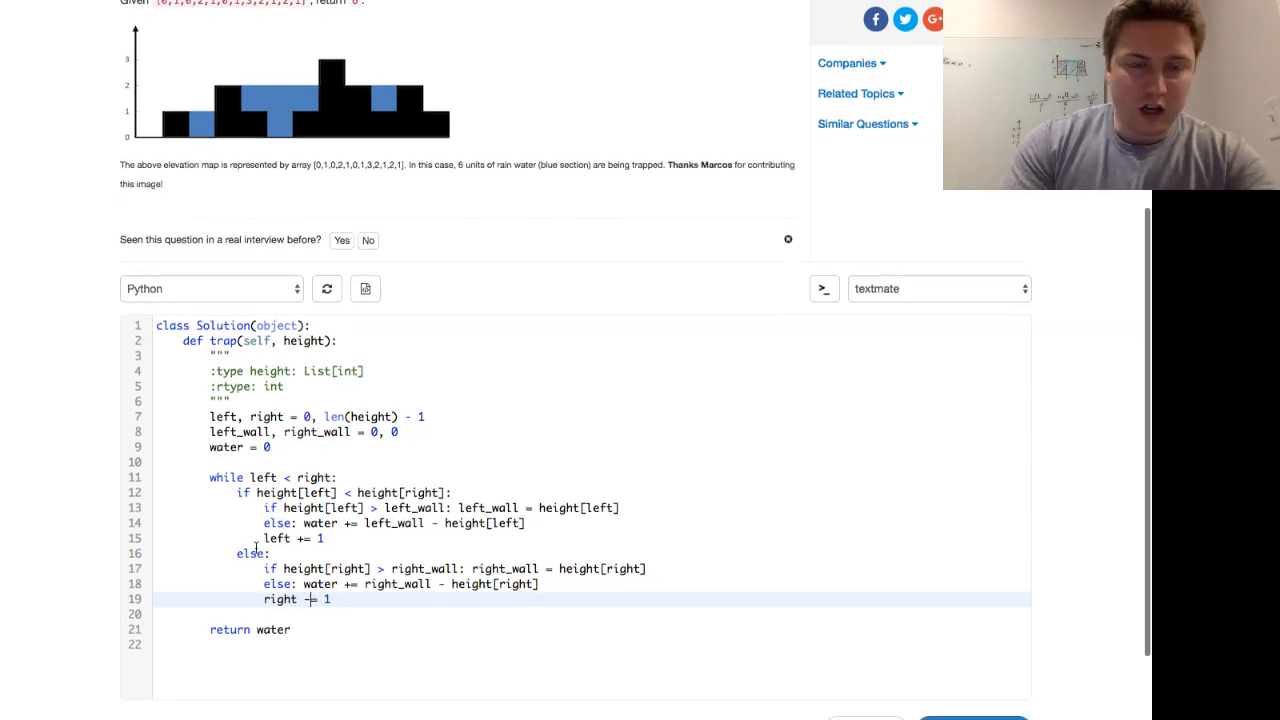
pyautogui.scroll(-3)
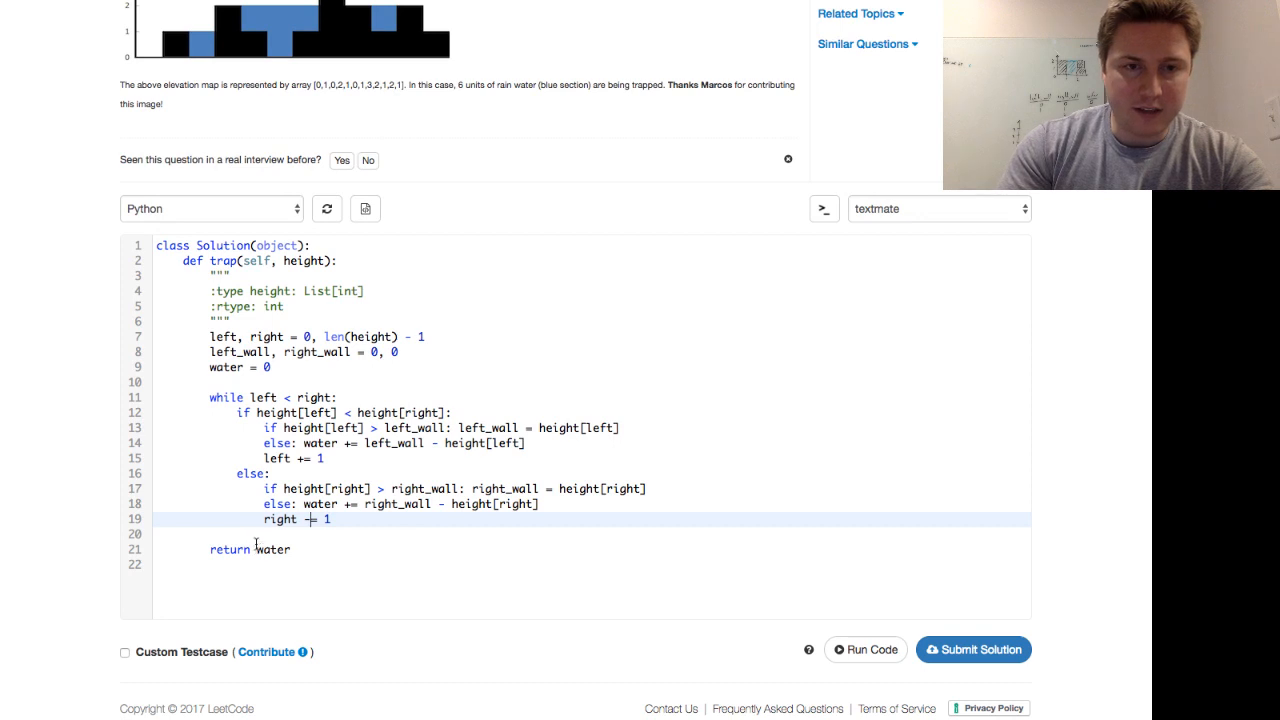
pyautogui.scroll(3)
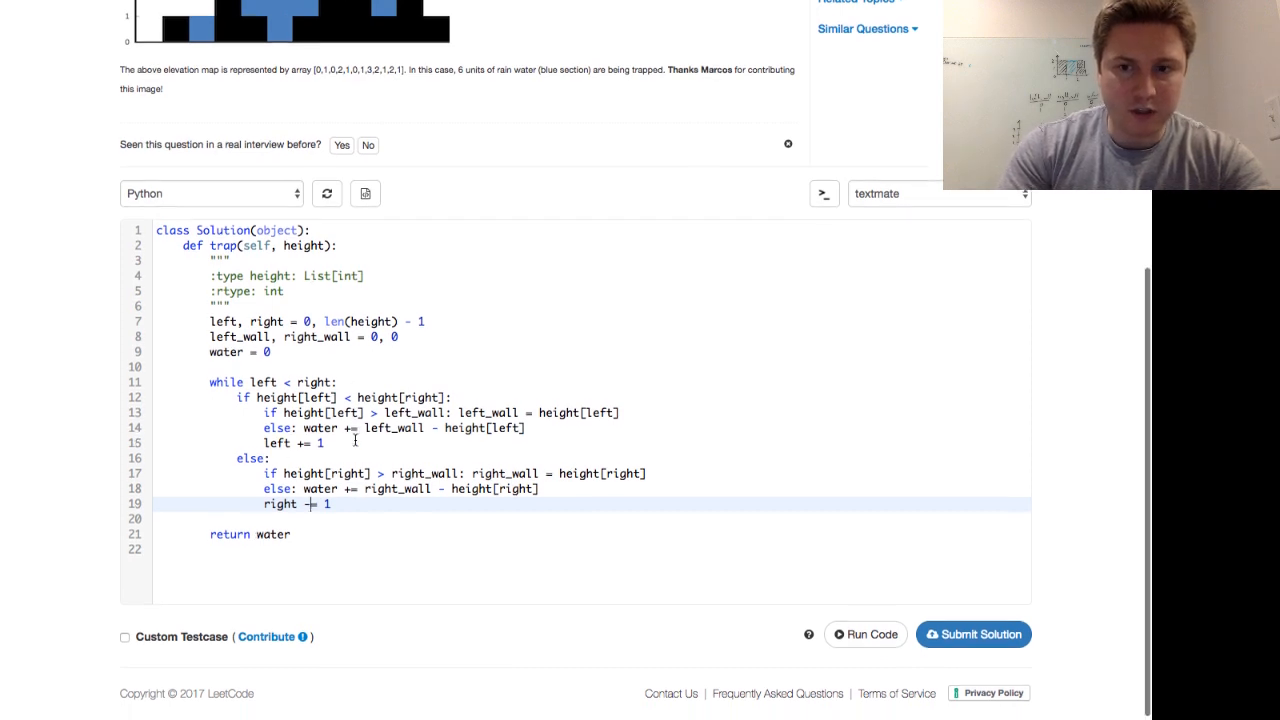
# Step: Submit the solution, view the accepted 315/315 result at 49 ms, and return to the code
pyautogui.click(972, 634)
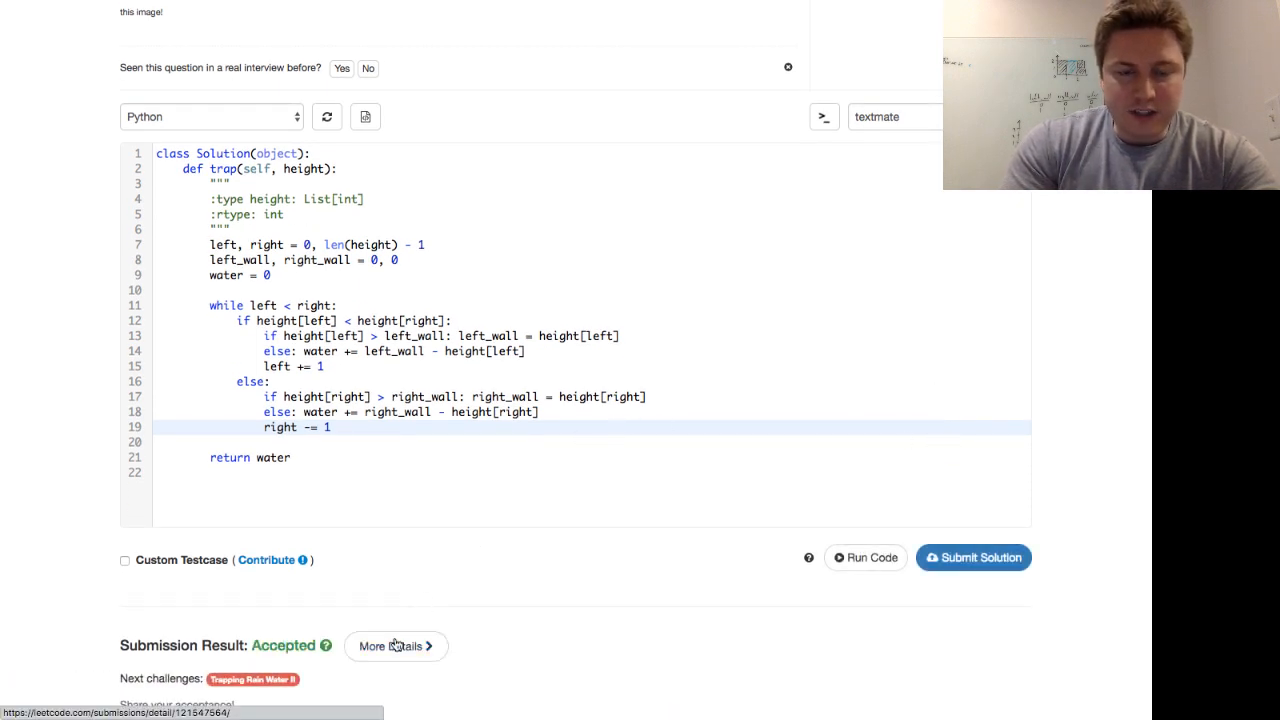
pyautogui.click(388, 644)
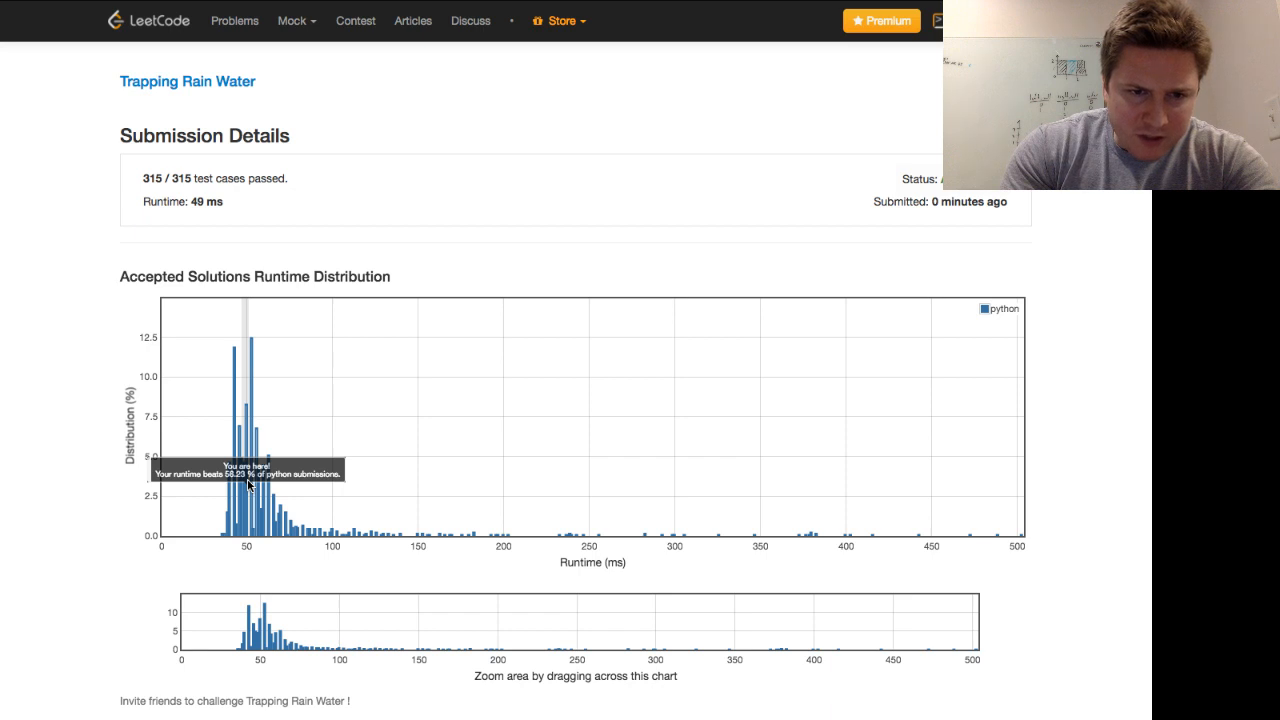
pyautogui.moveTo(230, 432)
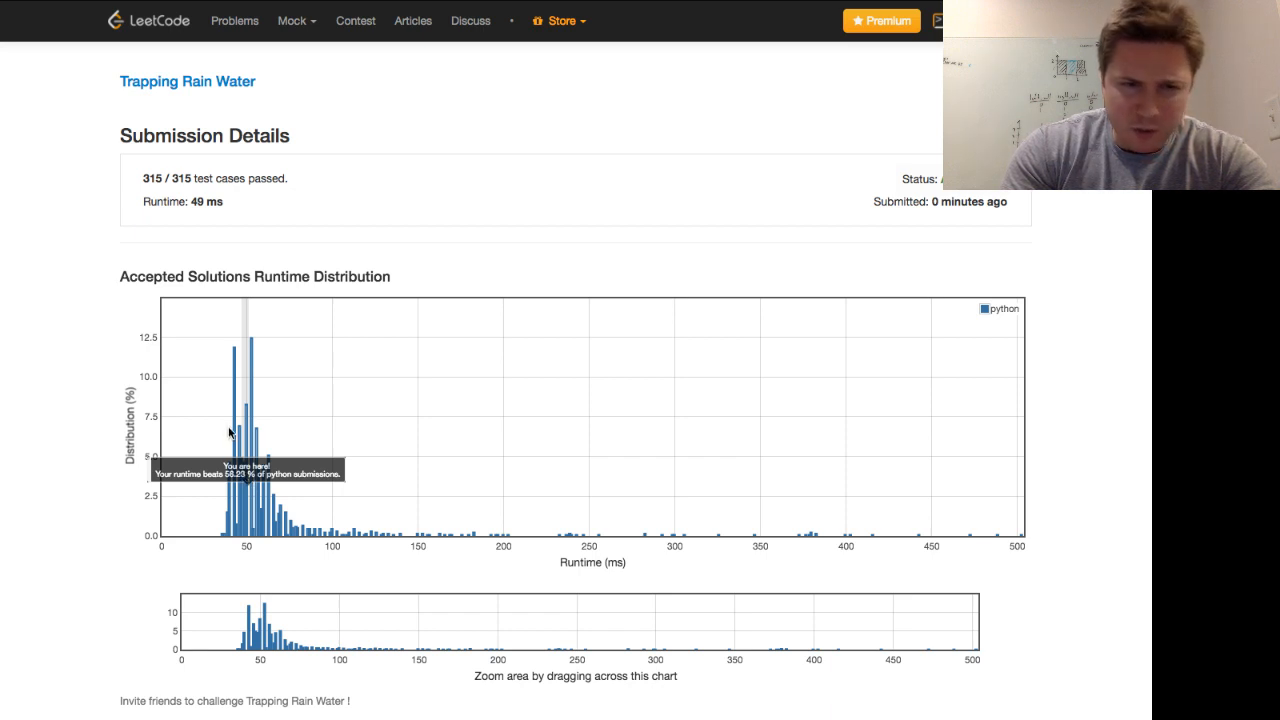
pyautogui.moveTo(256, 380)
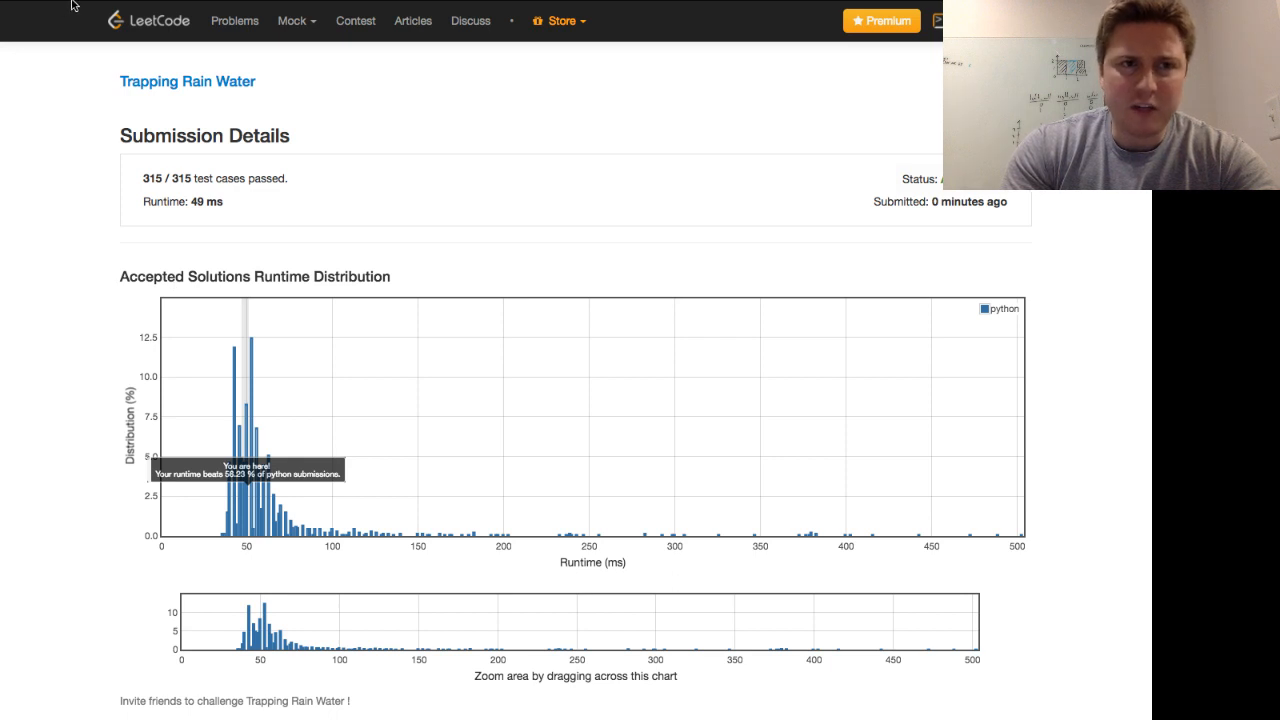
pyautogui.click(188, 80)
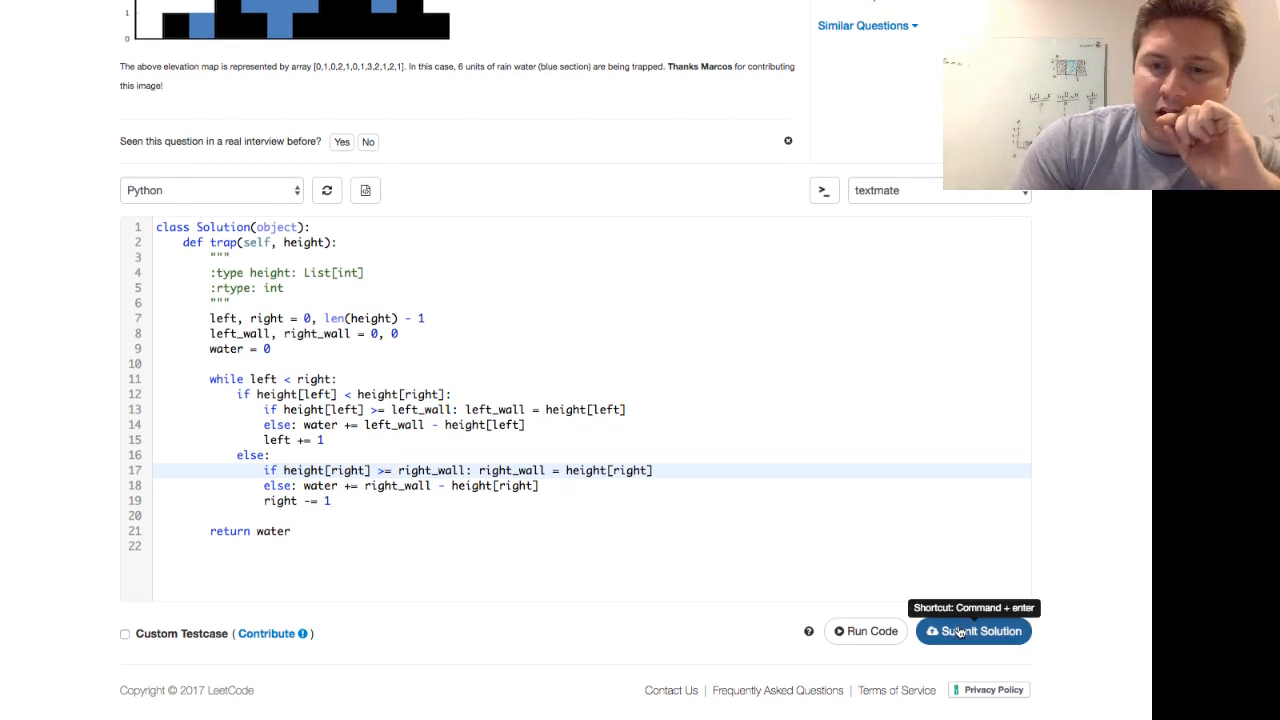
# Step: Resubmit the solution with both wall comparisons changed to >= and review the code
pyautogui.click(972, 632)
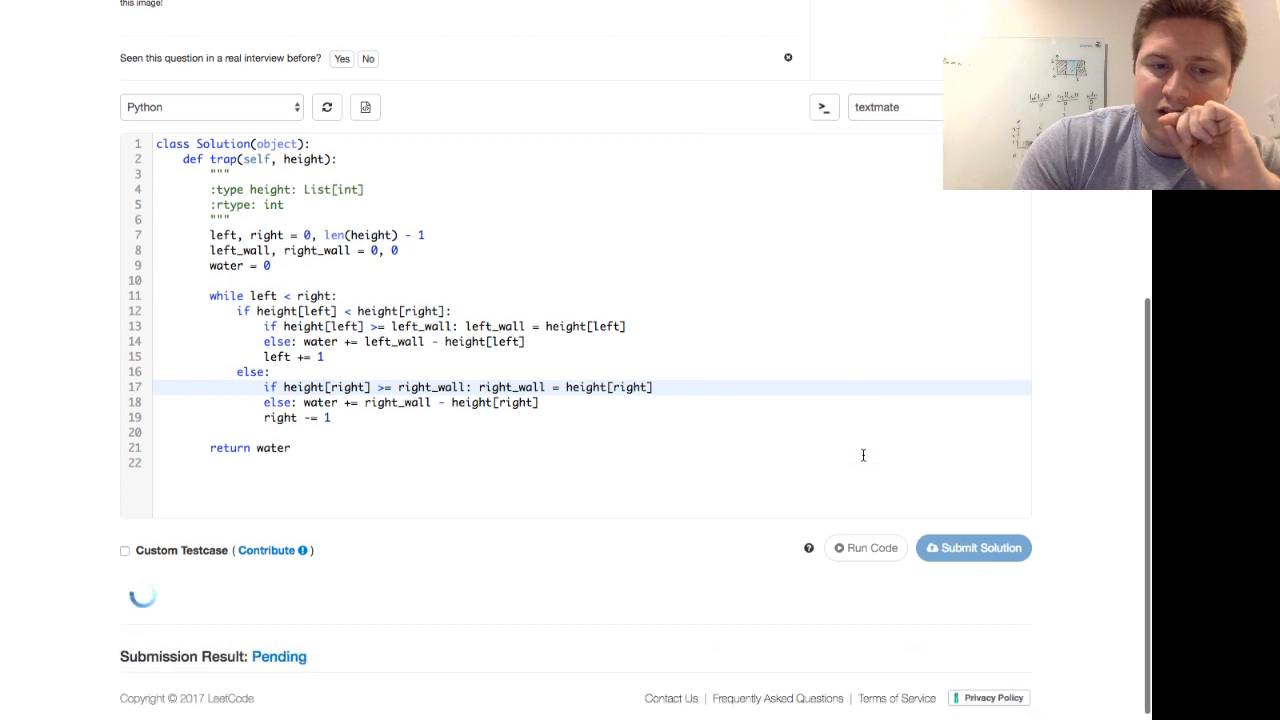
pyautogui.scroll(3)
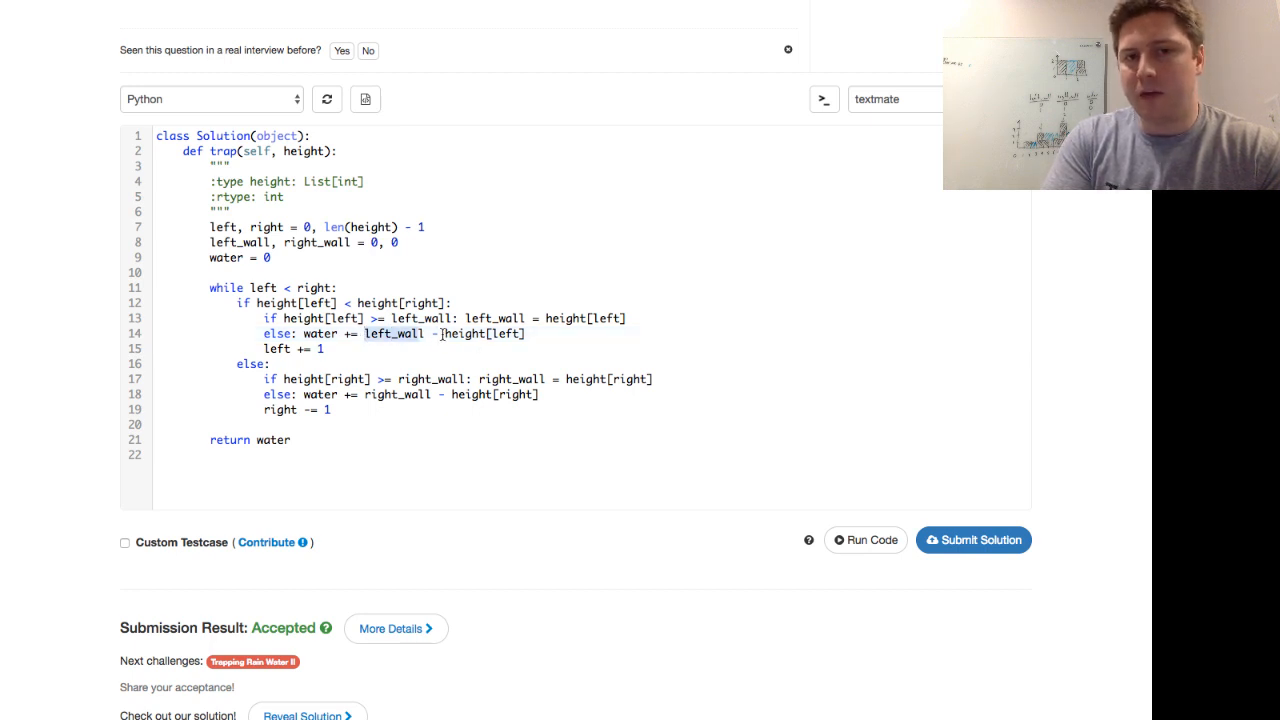
pyautogui.doubleClick(488, 332)
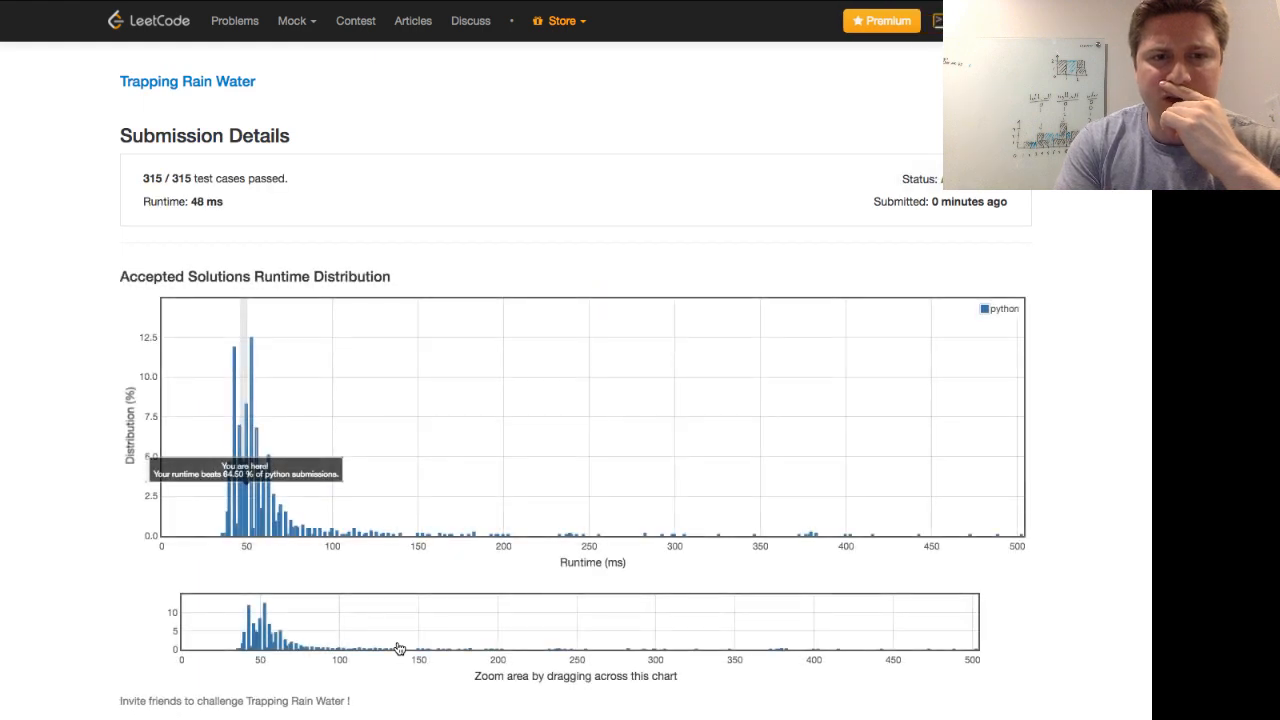
pyautogui.moveTo(388, 326)
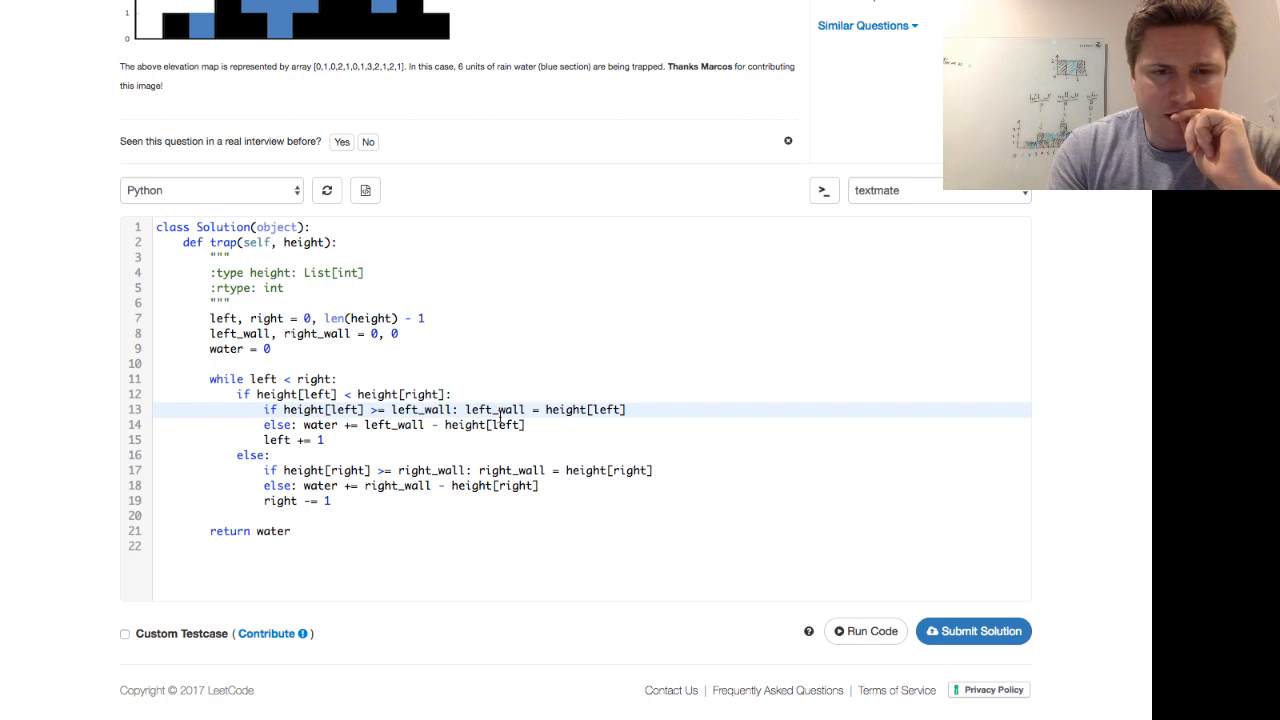
pyautogui.click(456, 424)
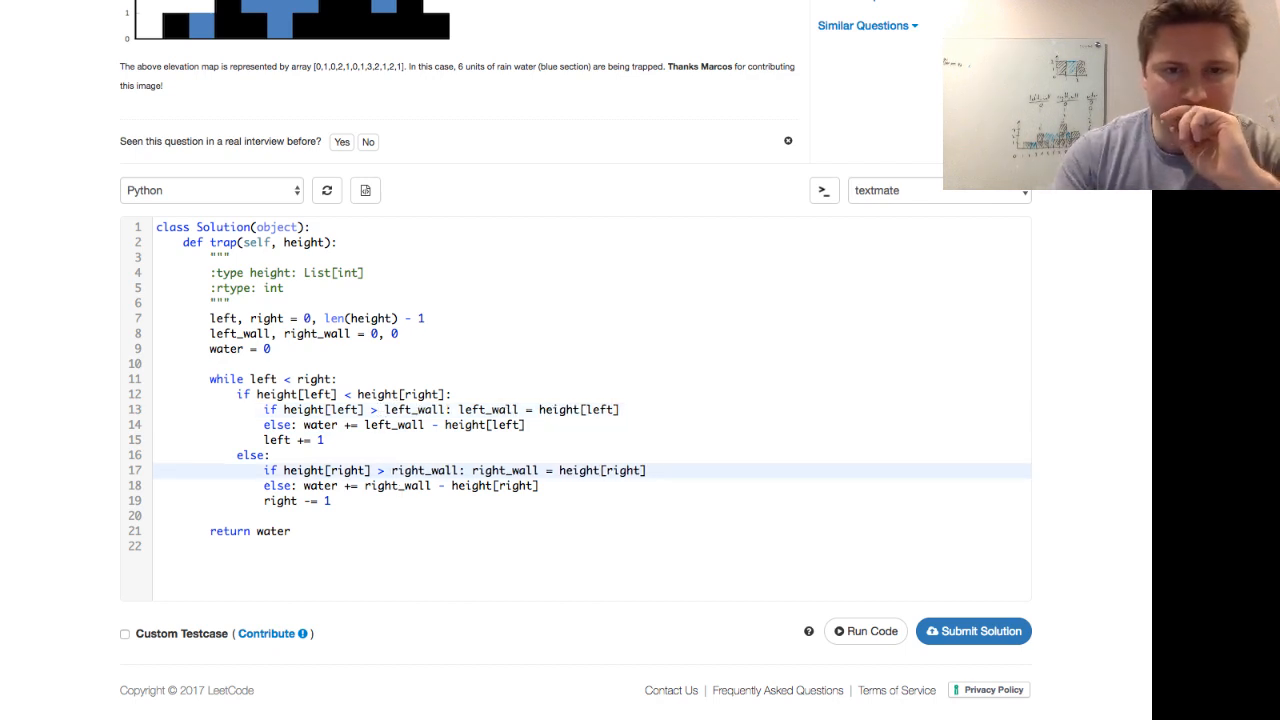
pyautogui.click(444, 486)
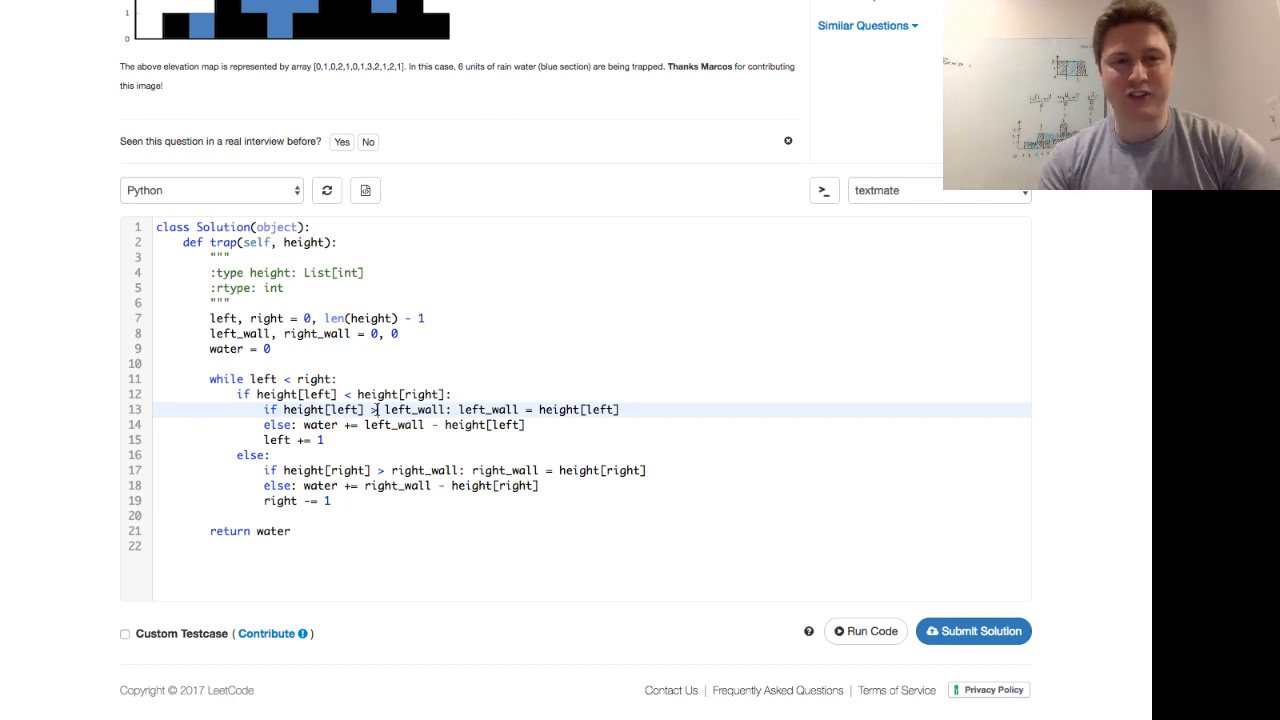
pyautogui.write('=')
pyautogui.click(592, 470)
pyautogui.write('=')
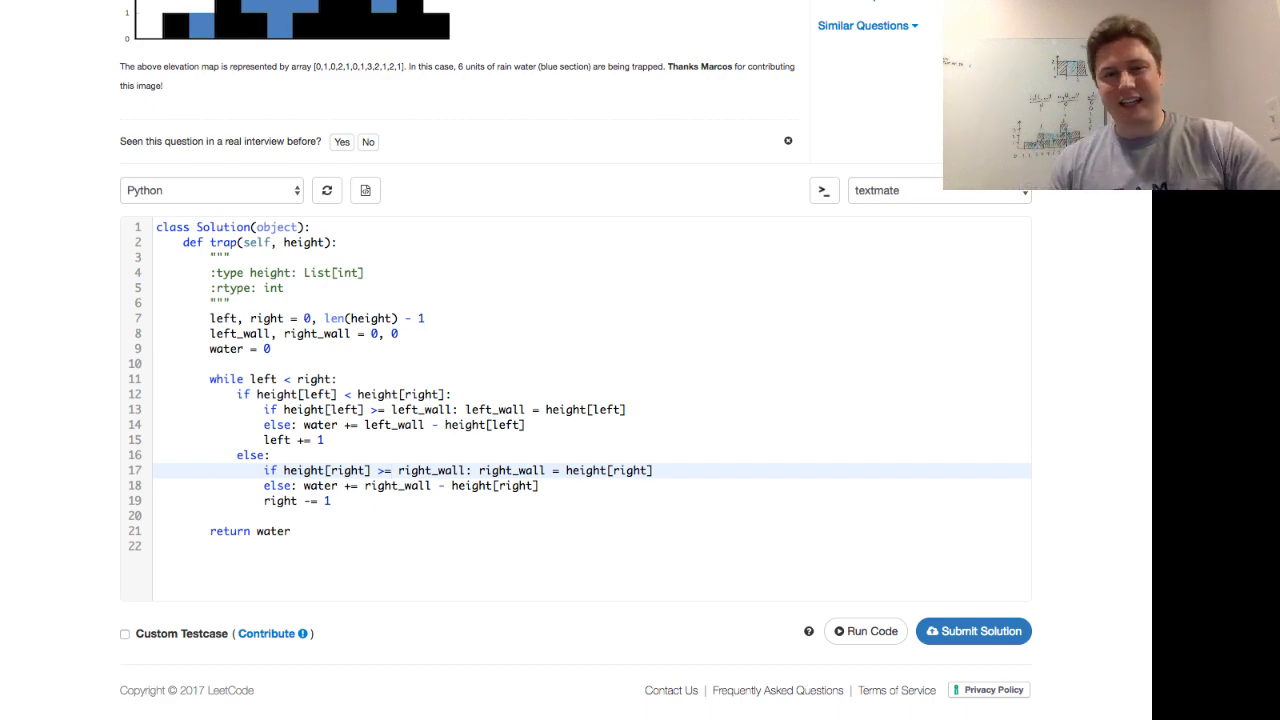
pyautogui.scroll(3)
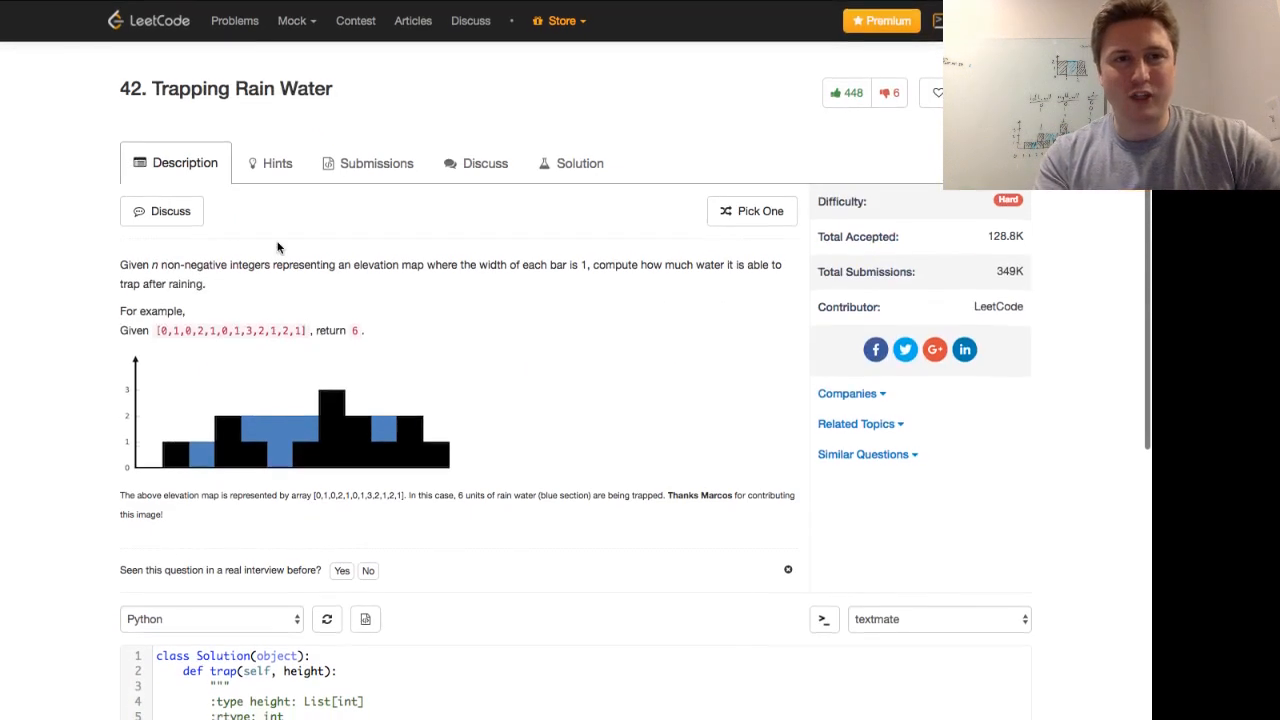
pyautogui.scroll(-3)
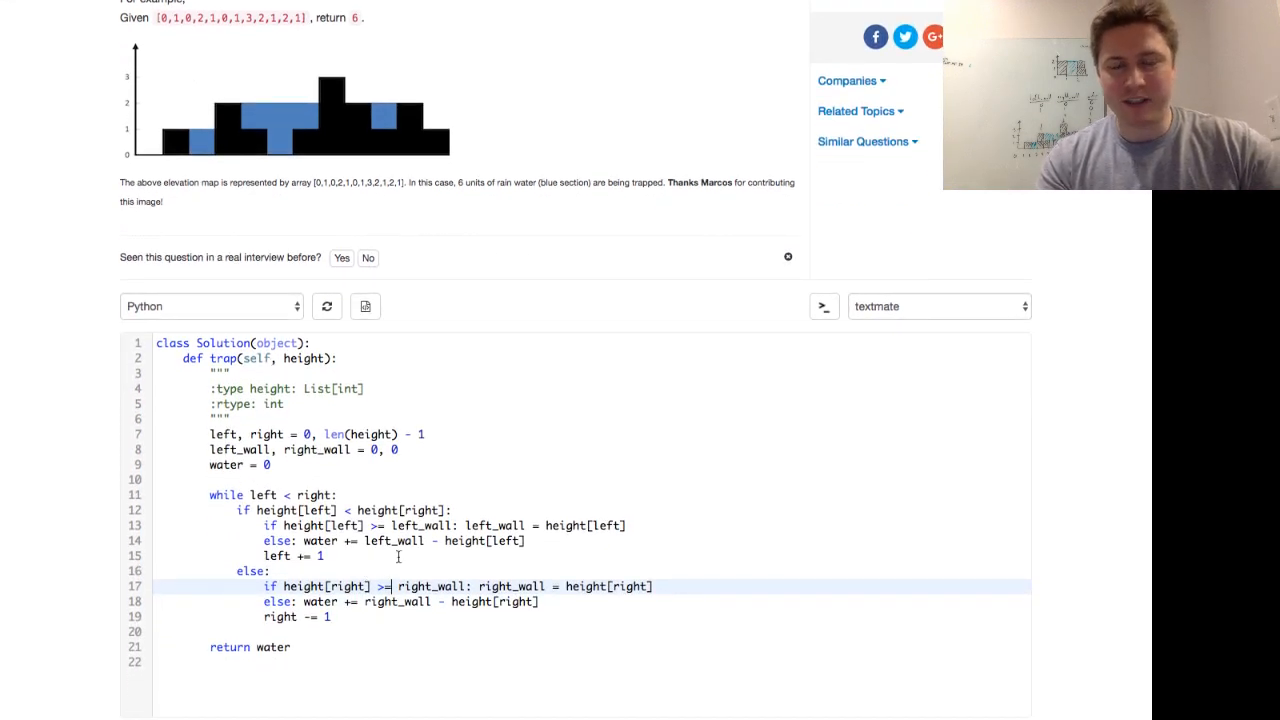
pyautogui.scroll(3)
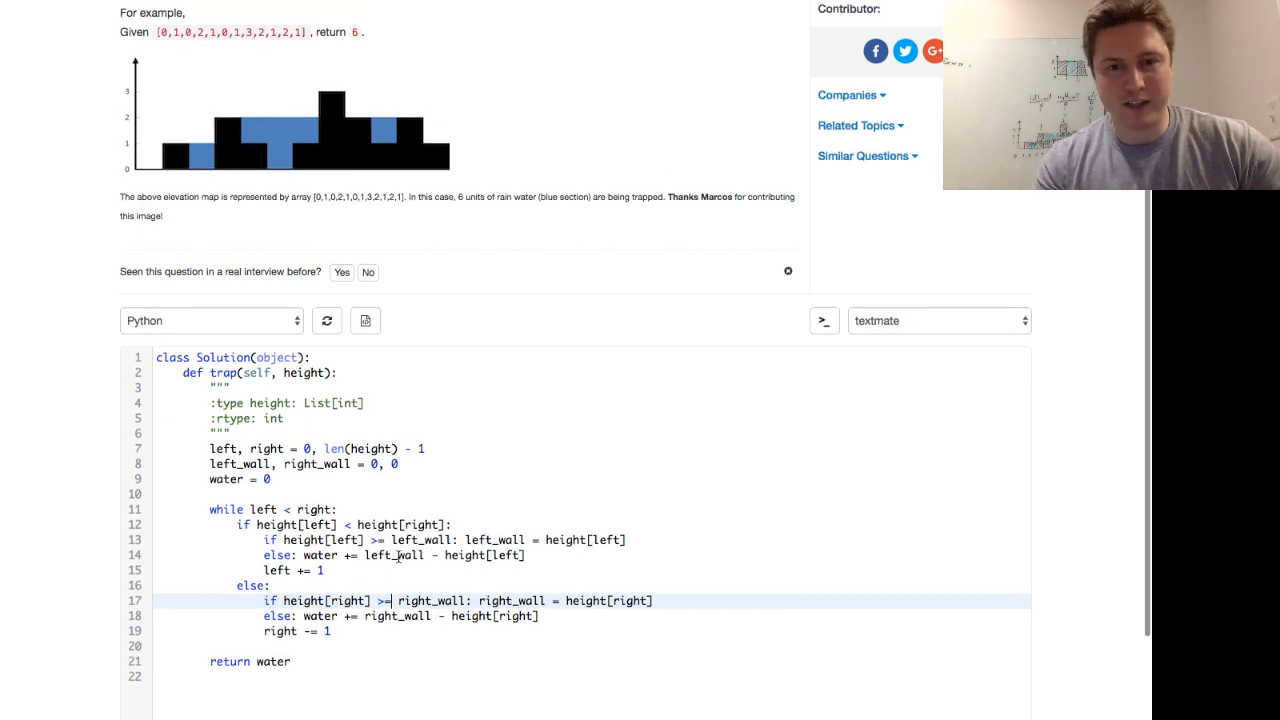